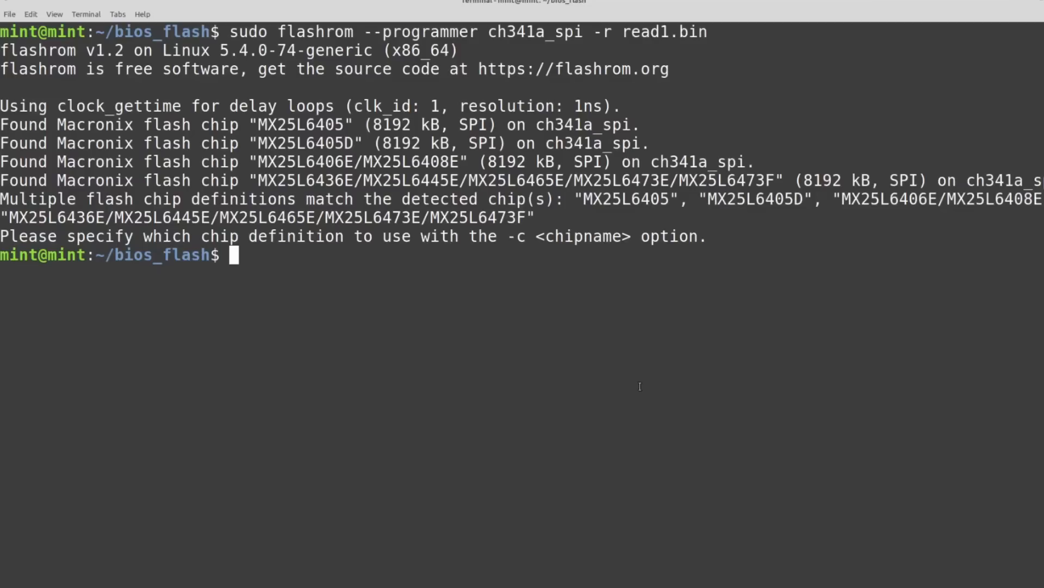
pyautogui.moveTo(673, 49)
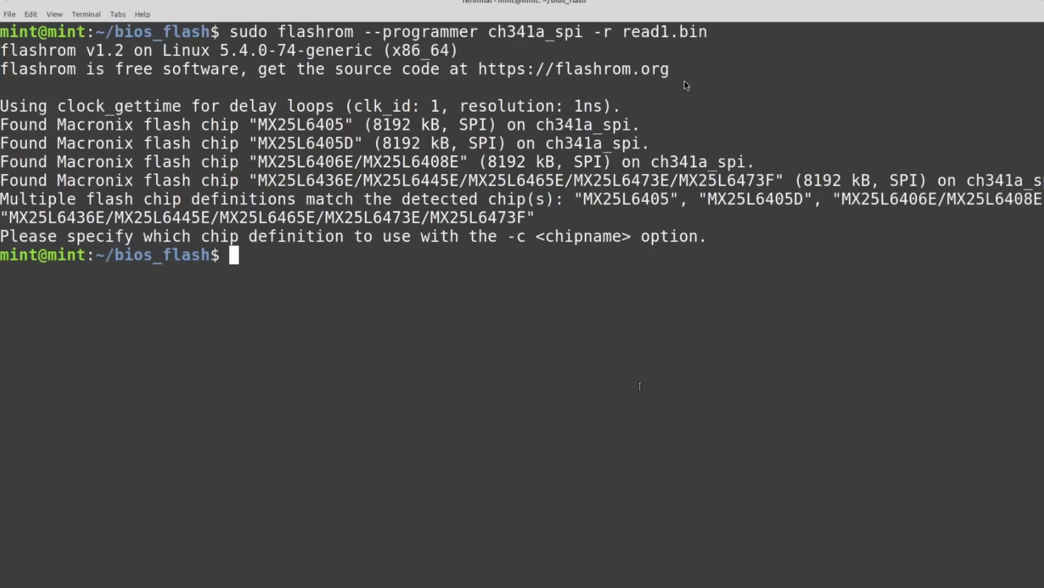
pyautogui.moveTo(562, 215)
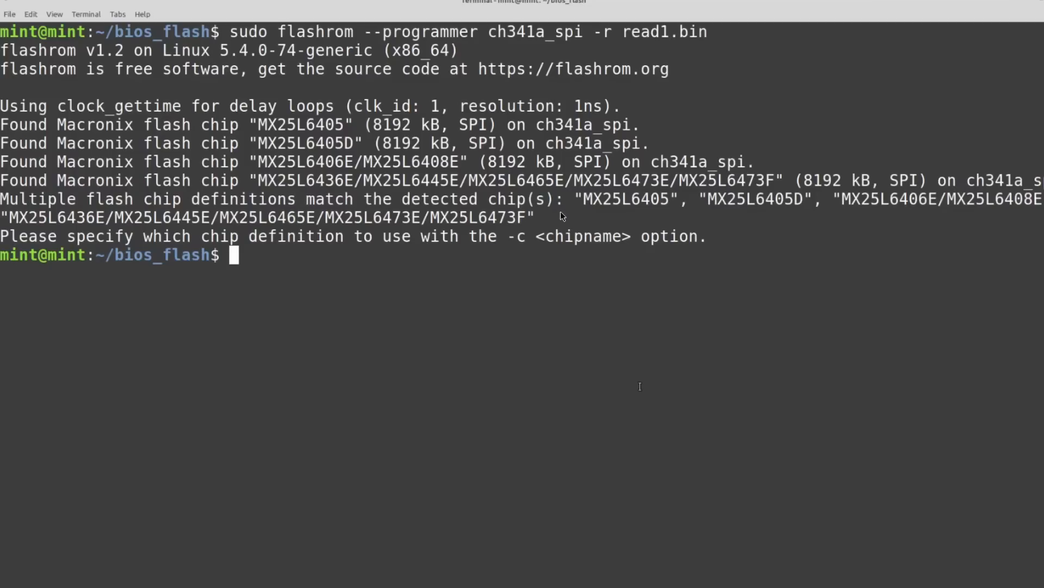
pyautogui.moveTo(280, 203)
pyautogui.write('diff read1.bin read2.bin')
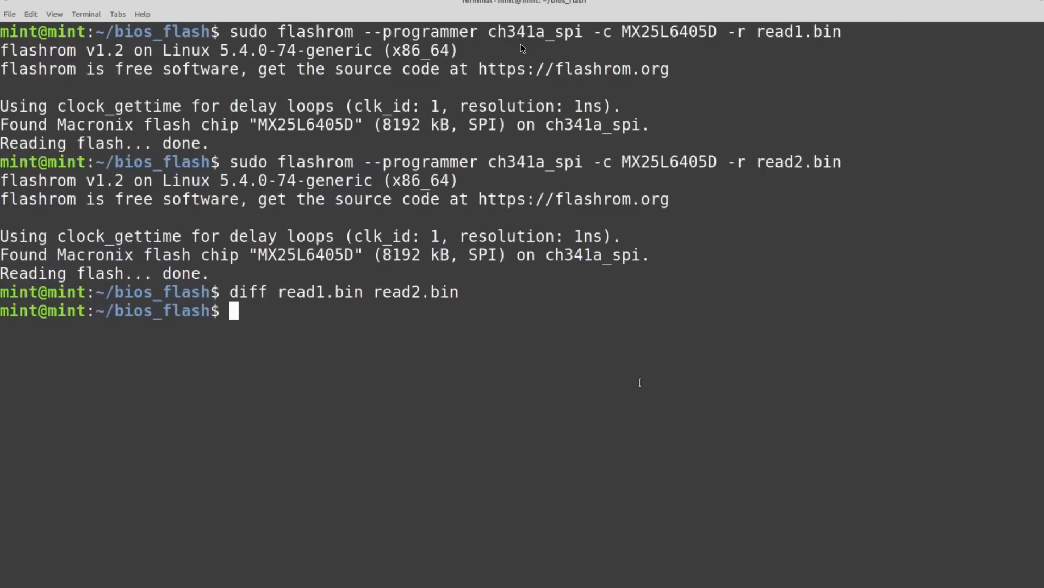
pyautogui.moveTo(674, 37)
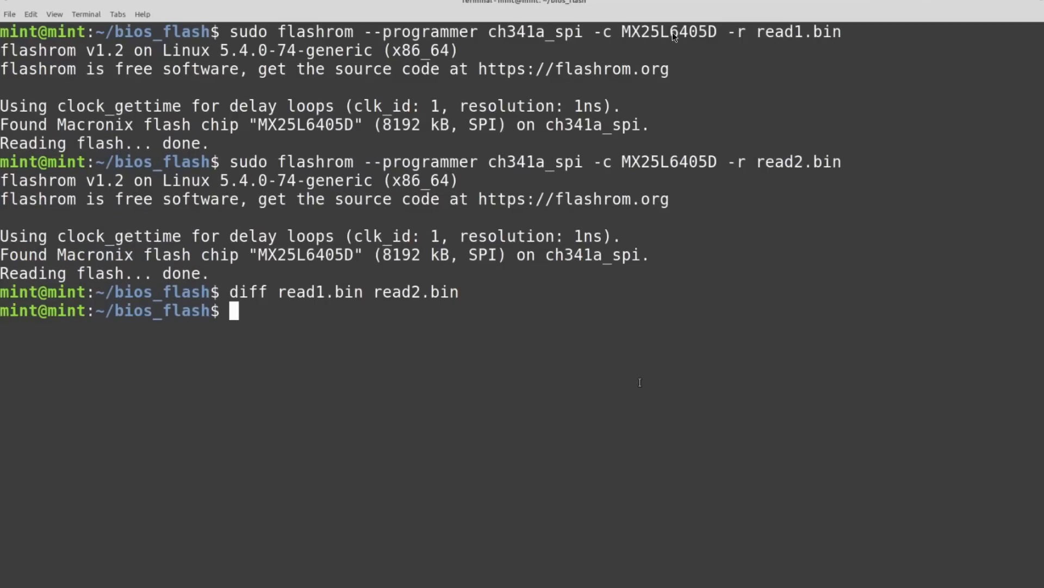
pyautogui.moveTo(776, 36)
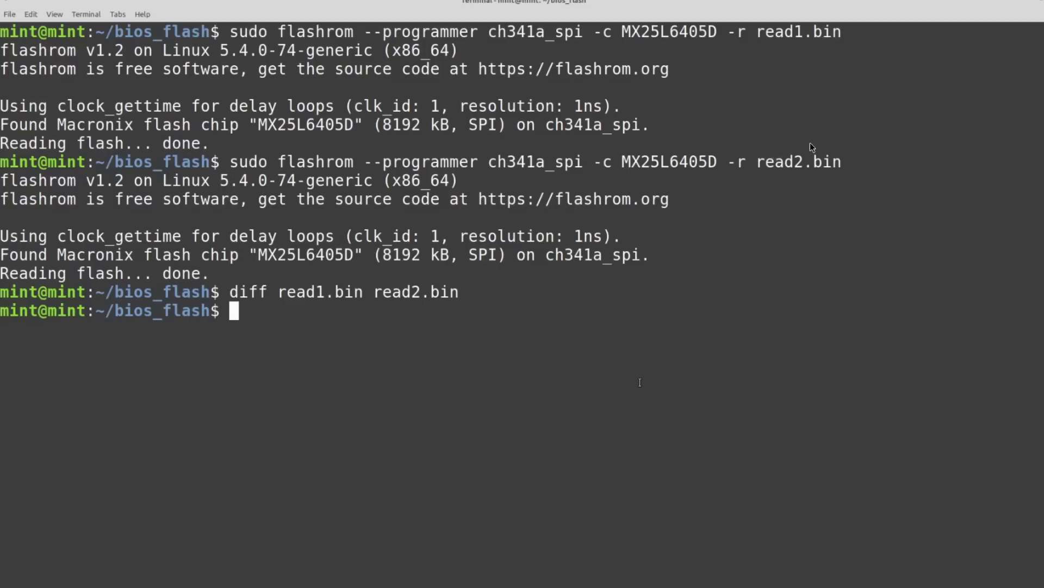
pyautogui.moveTo(792, 168)
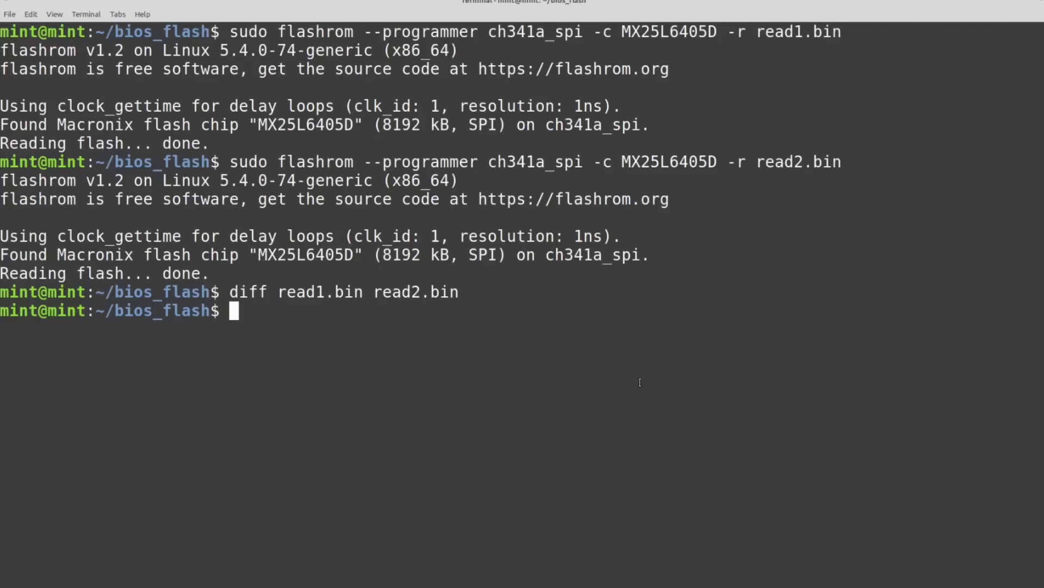
pyautogui.moveTo(703, 136)
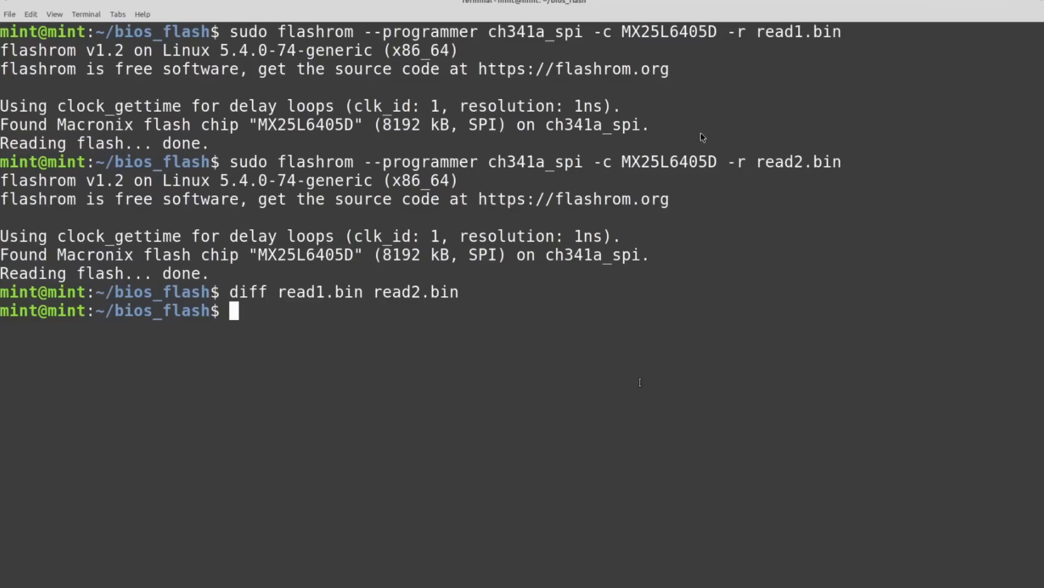
pyautogui.moveTo(377, 365)
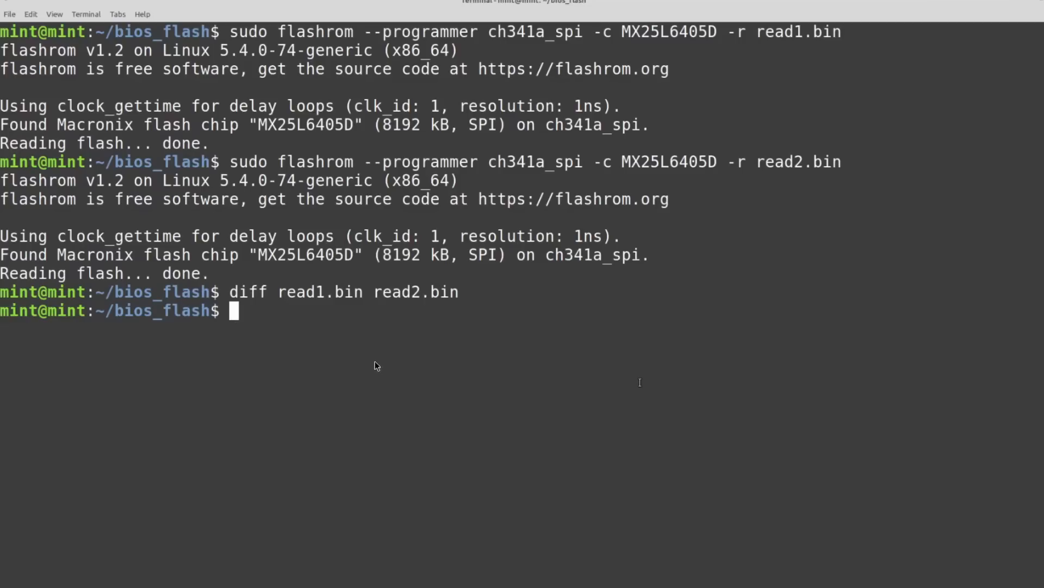
pyautogui.moveTo(438, 378)
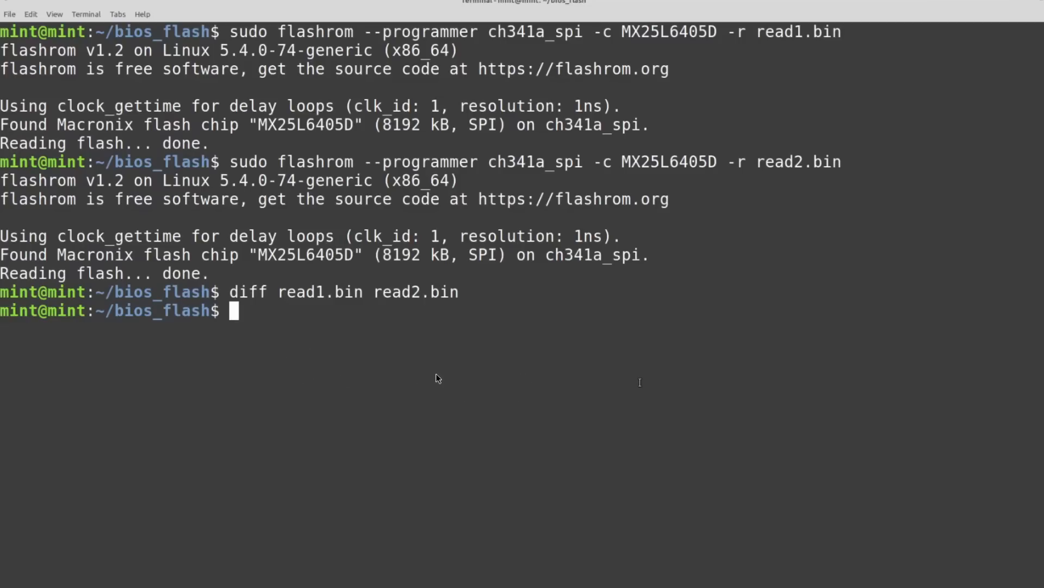
pyautogui.moveTo(771, 332)
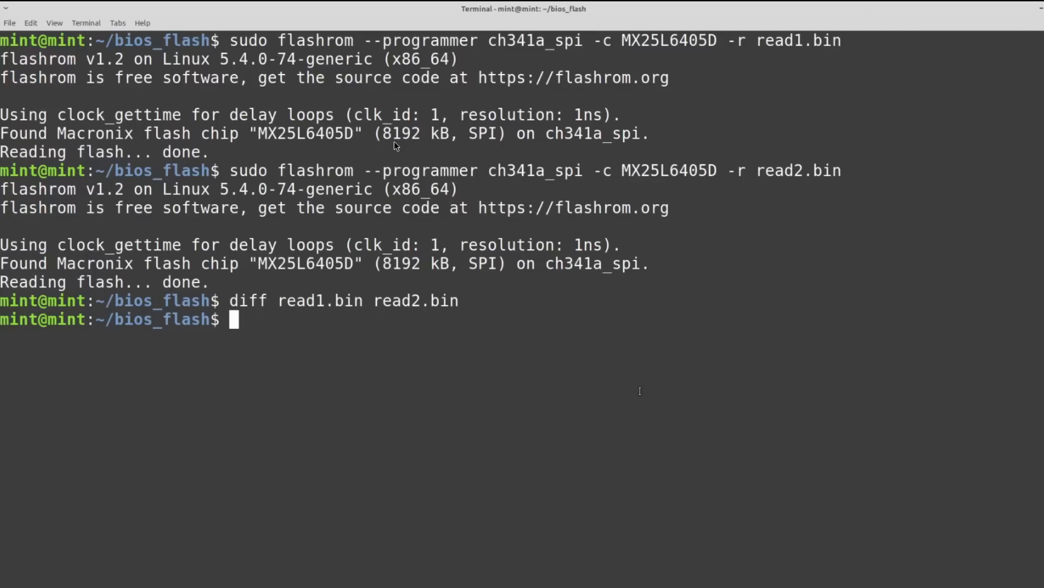
pyautogui.moveTo(887, 82)
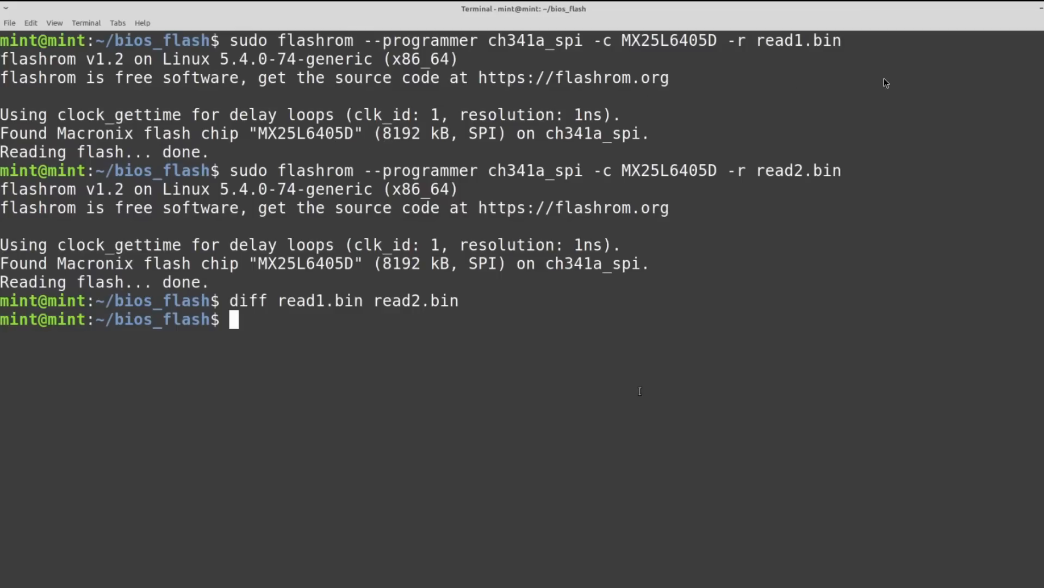
pyautogui.moveTo(391, 141)
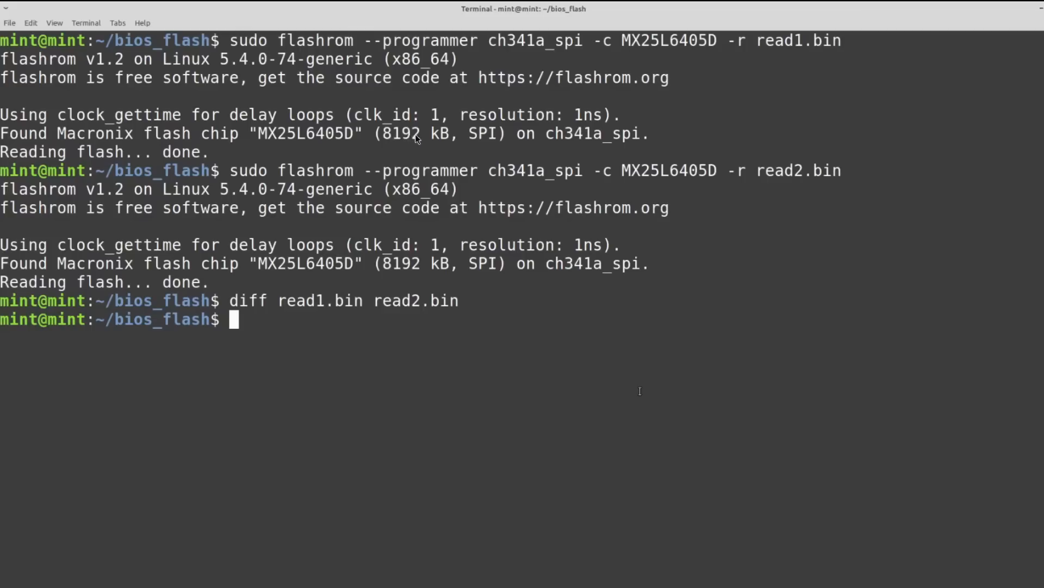
pyautogui.moveTo(392, 262)
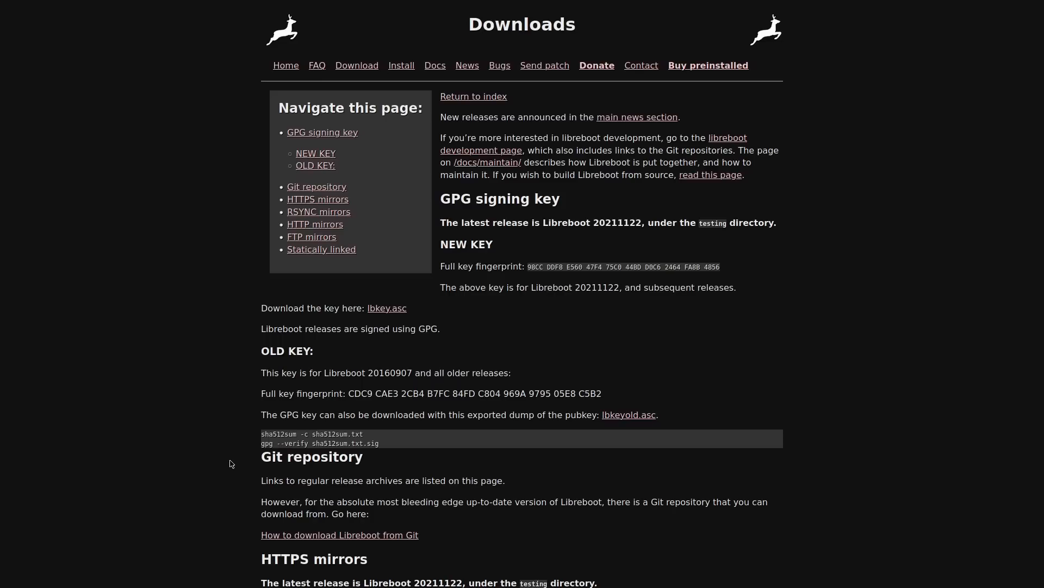
# Browse the MIT mirror through stable/20160907/rom/grub/ to reach the per-laptop GRUB ROM images.
pyautogui.scroll(-3)
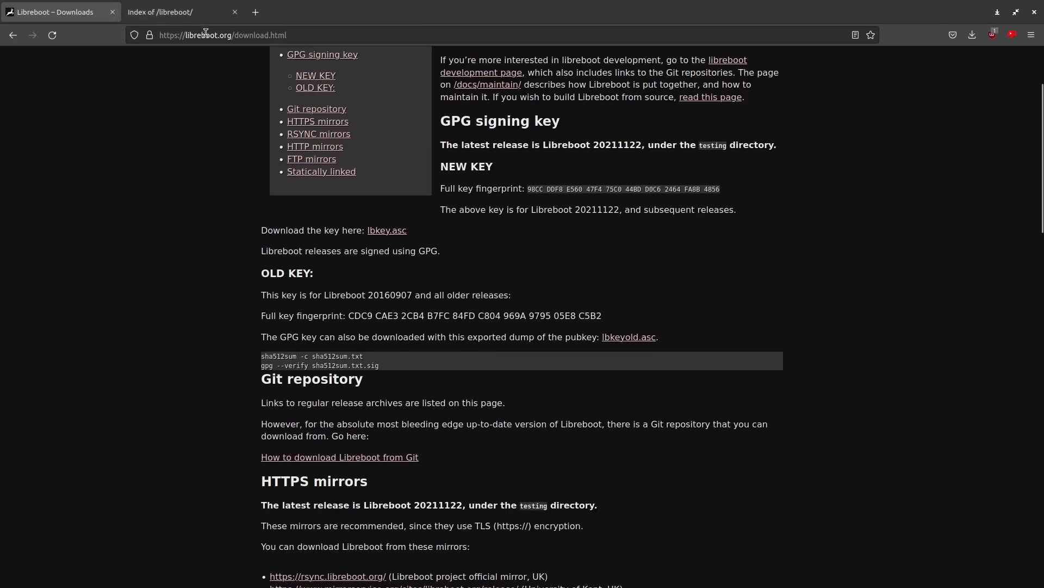
pyautogui.scroll(-3)
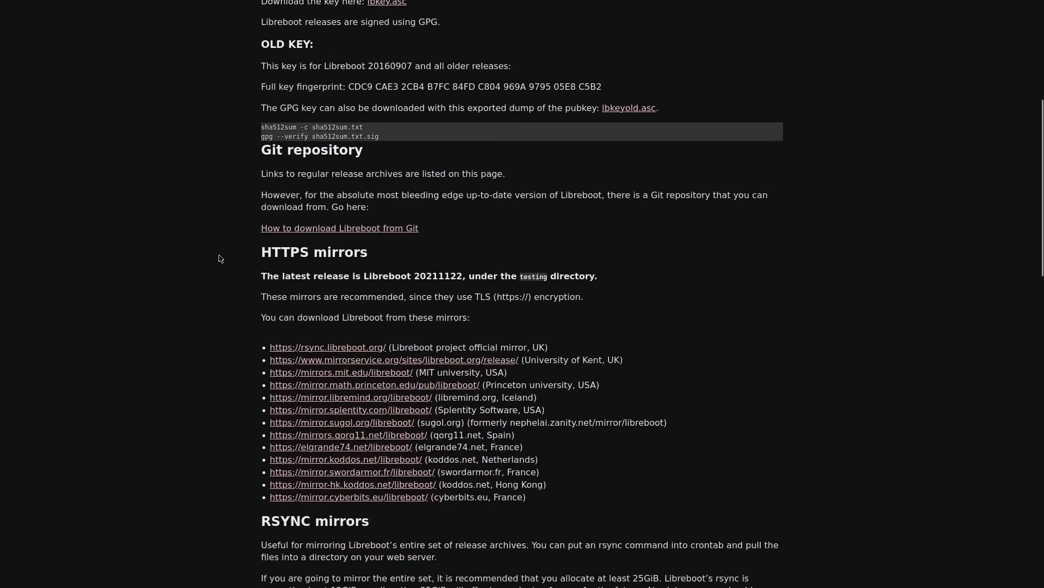
pyautogui.scroll(-3)
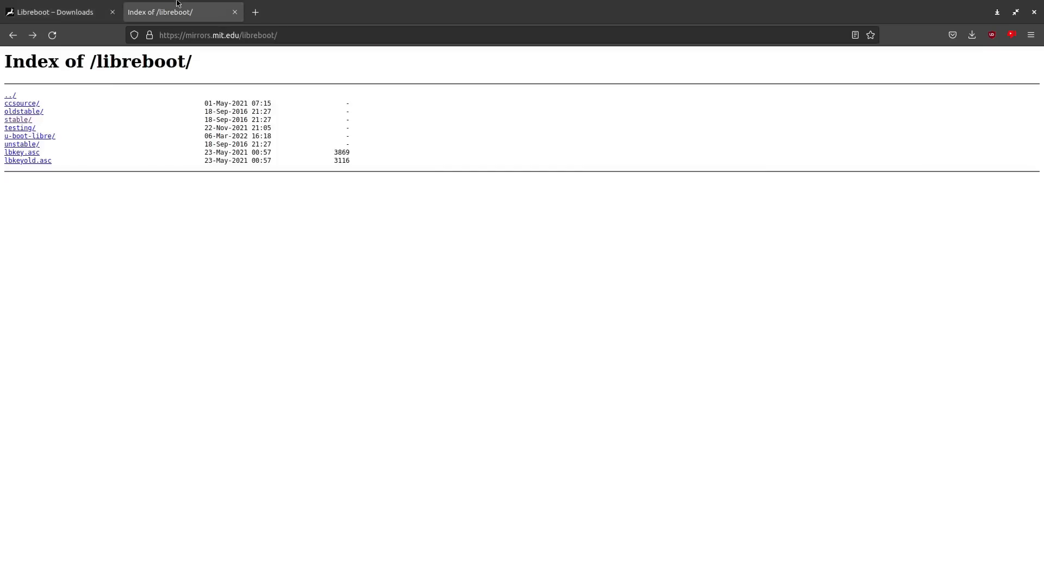
pyautogui.moveTo(157, 53)
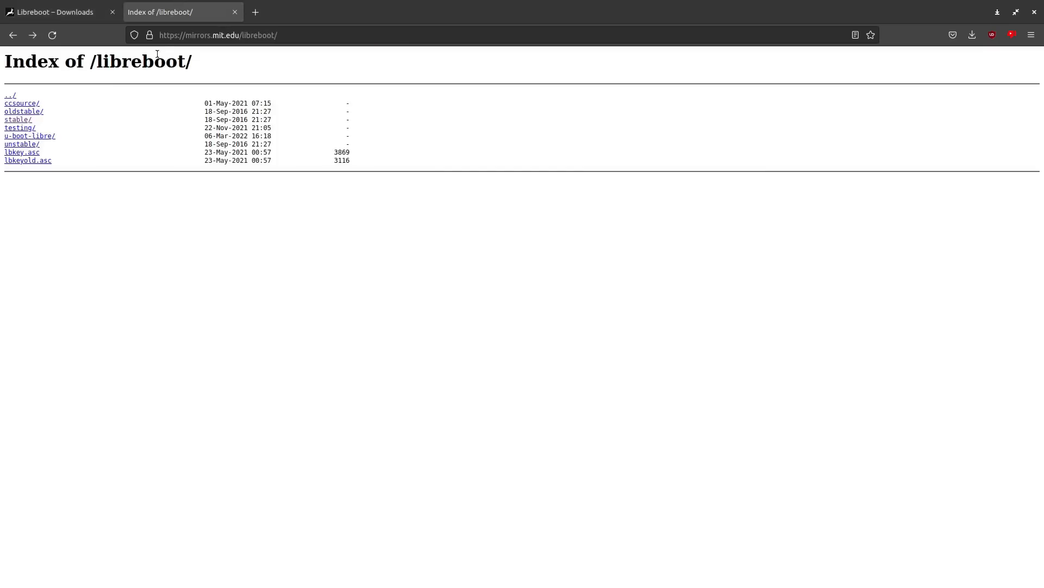
pyautogui.click(17, 119)
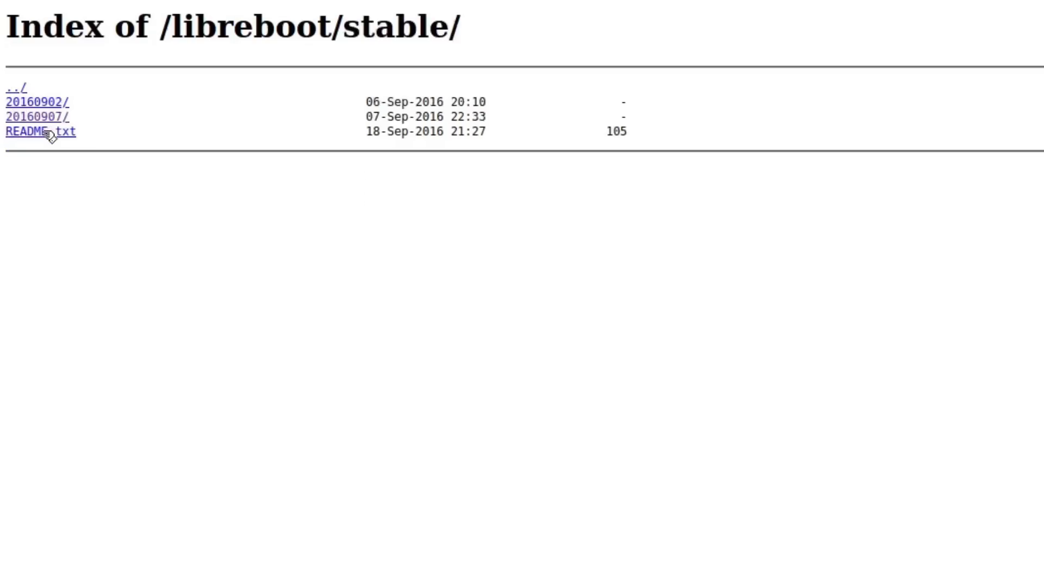
pyautogui.moveTo(382, 113)
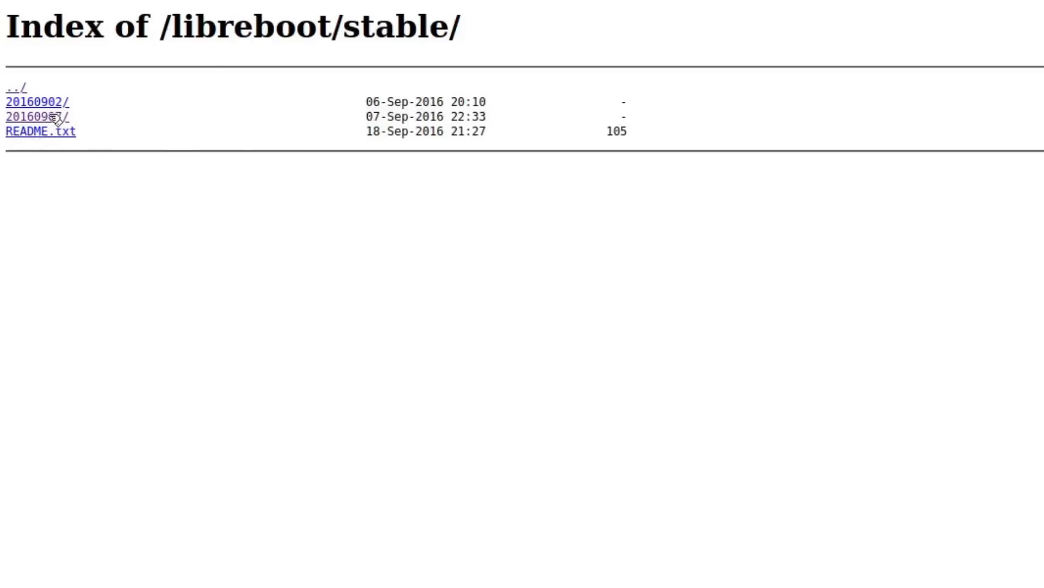
pyautogui.click(37, 115)
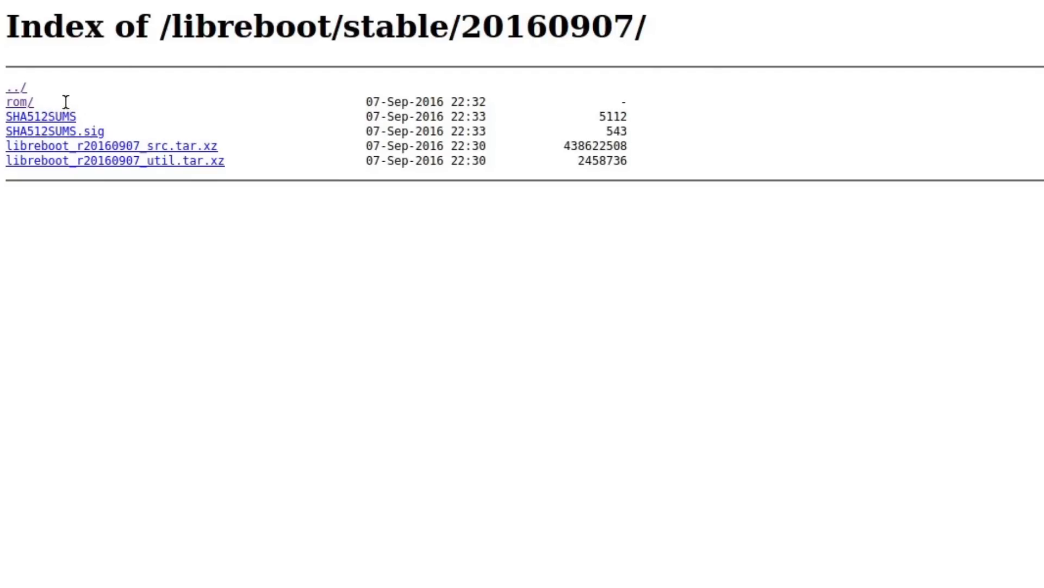
pyautogui.click(19, 101)
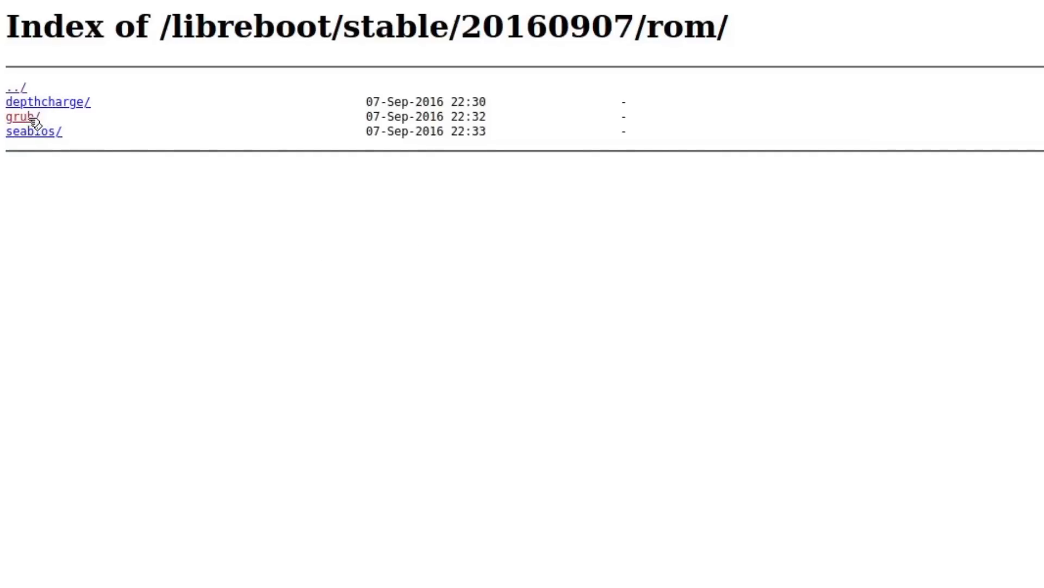
pyautogui.click(21, 116)
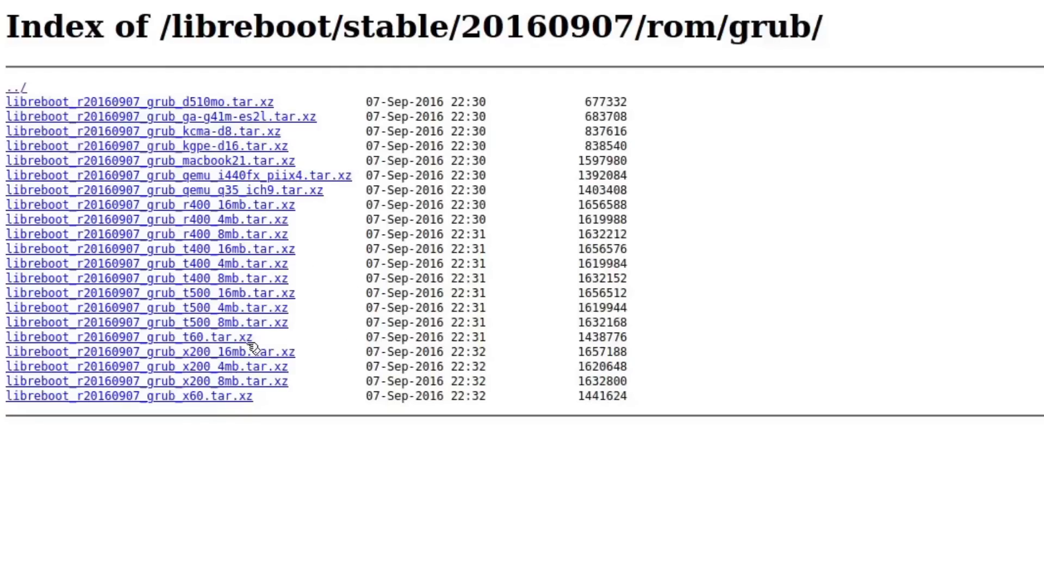
pyautogui.moveTo(288, 442)
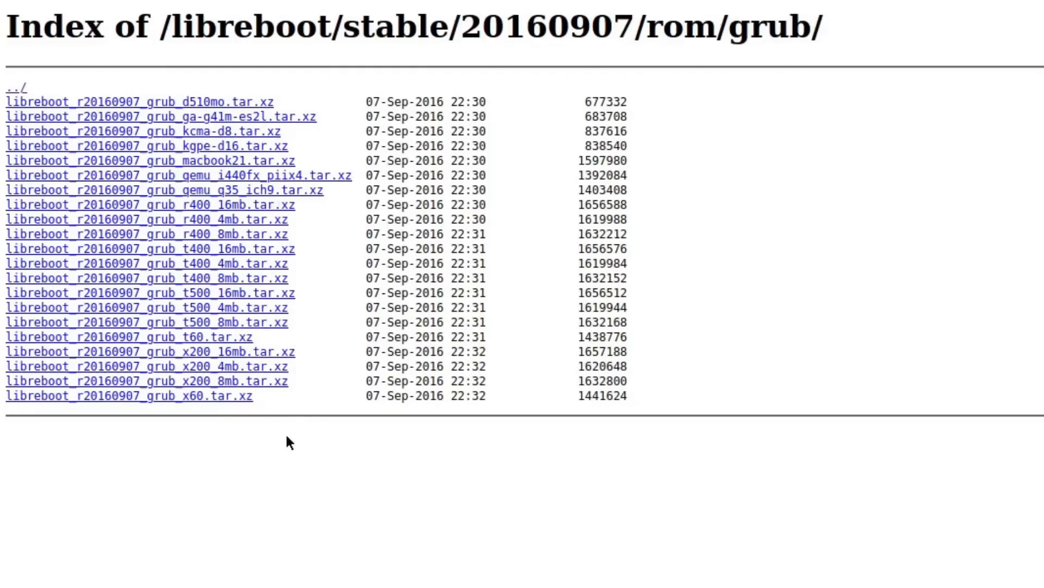
pyautogui.moveTo(343, 290)
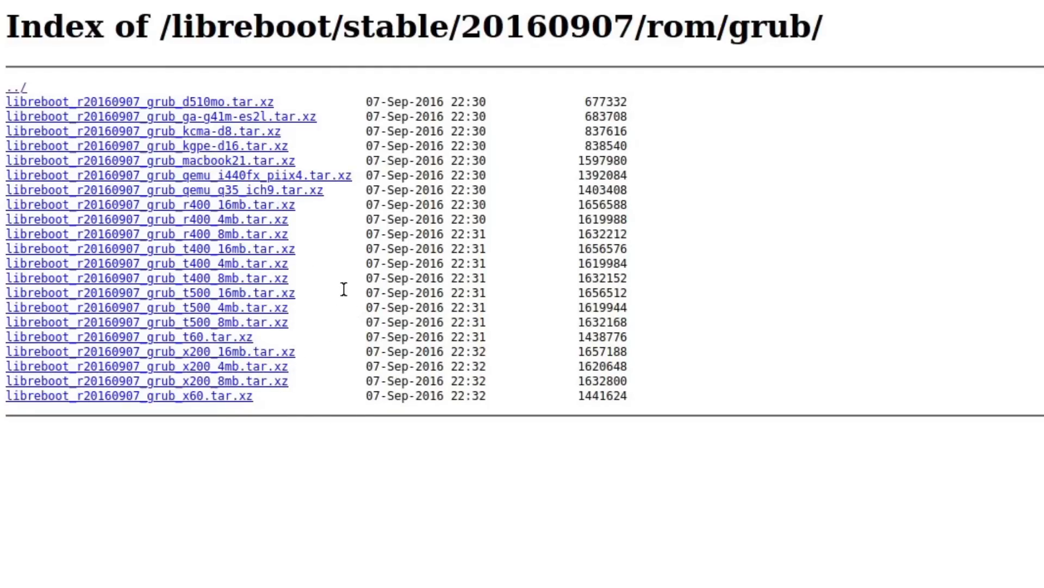
pyautogui.moveTo(316, 301)
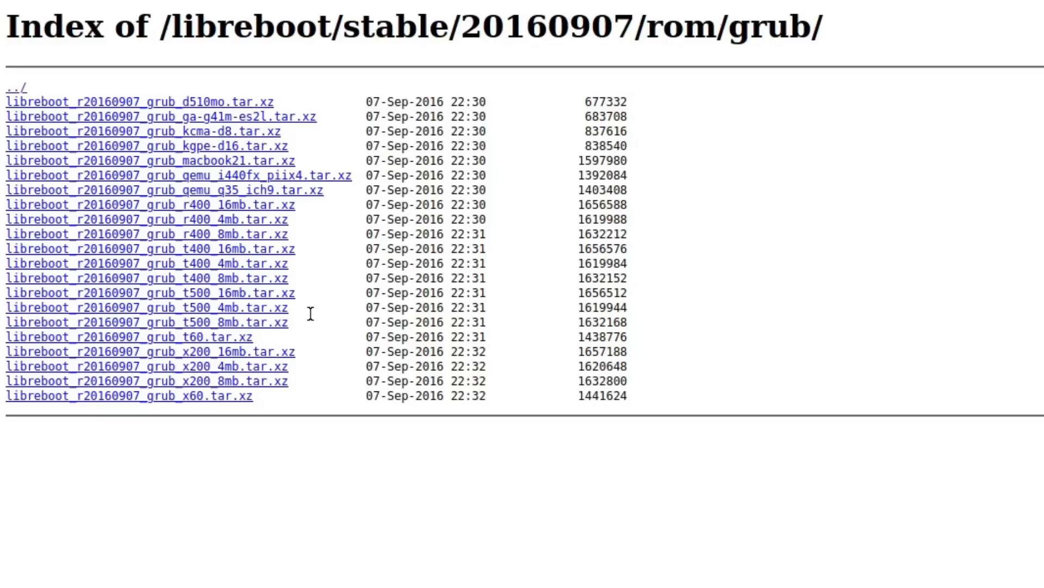
pyautogui.moveTo(230, 332)
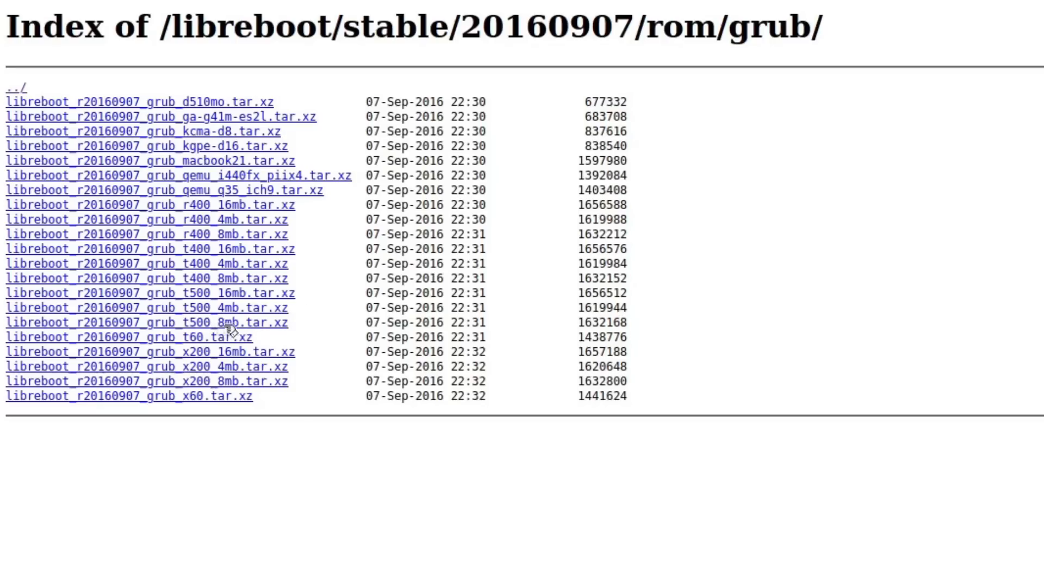
pyautogui.moveTo(240, 335)
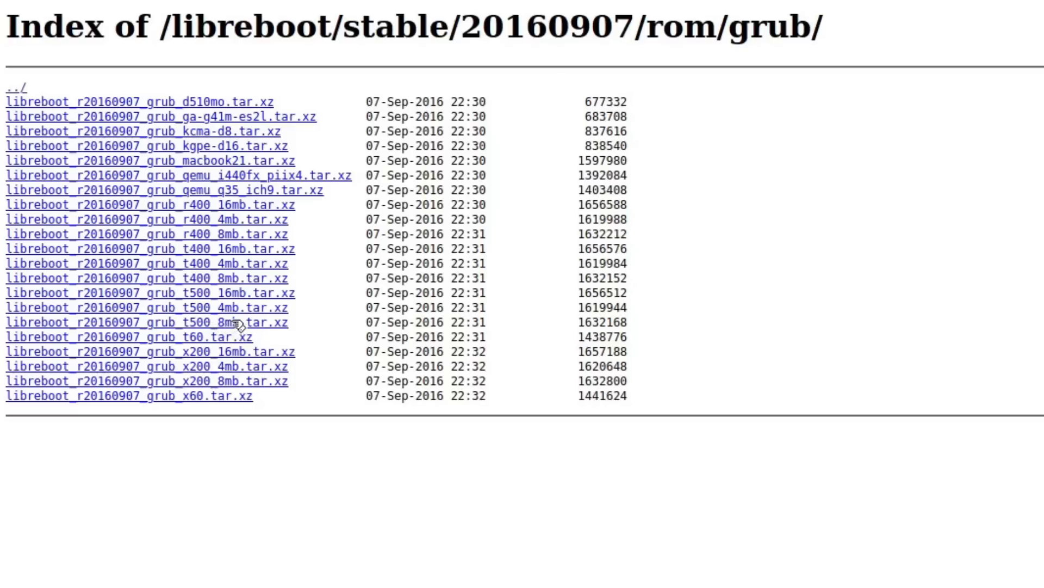
pyautogui.moveTo(196, 407)
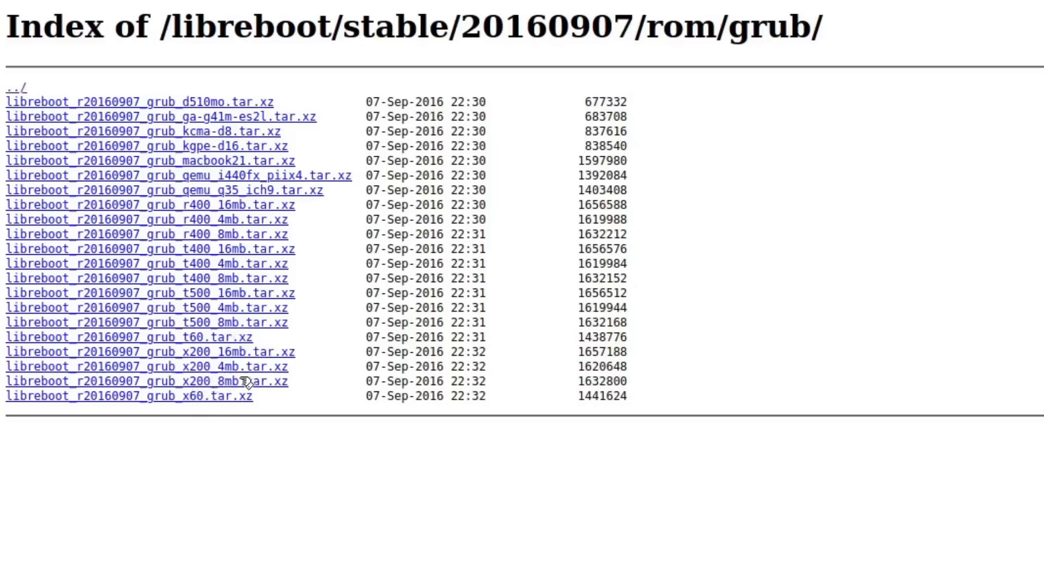
pyautogui.moveTo(236, 366)
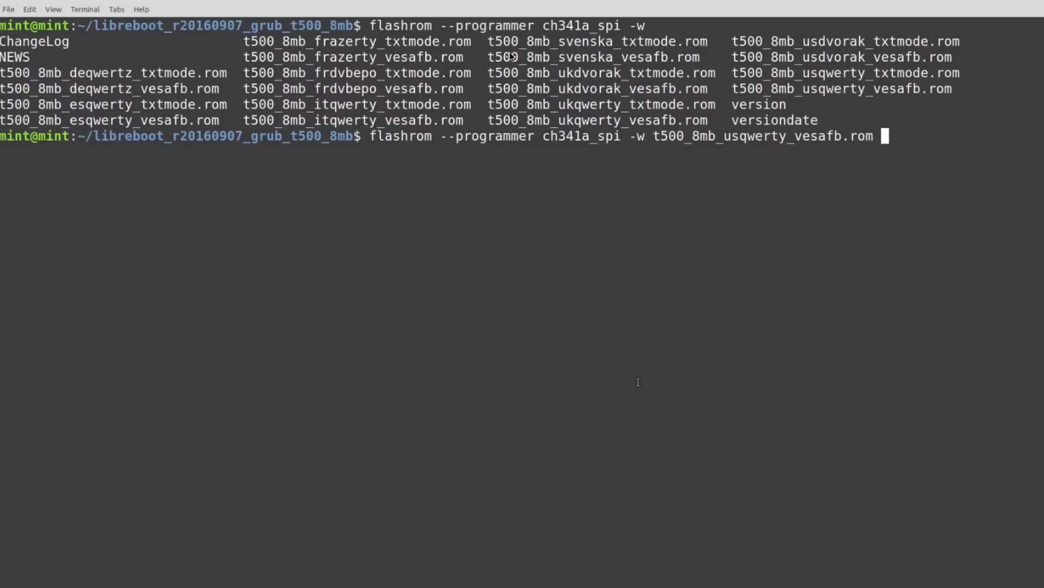
pyautogui.moveTo(213, 100)
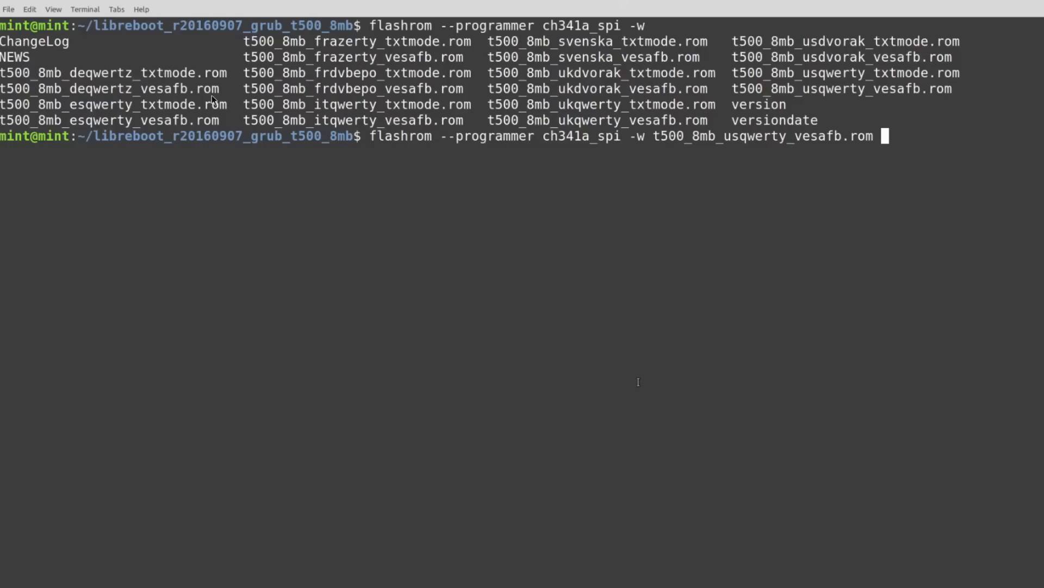
pyautogui.moveTo(489, 120)
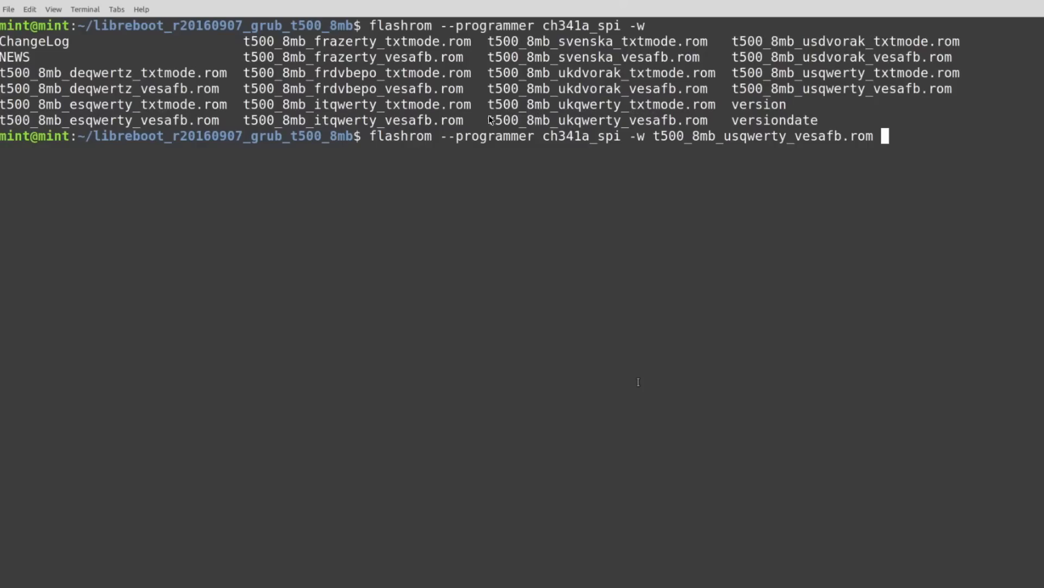
pyautogui.moveTo(679, 120)
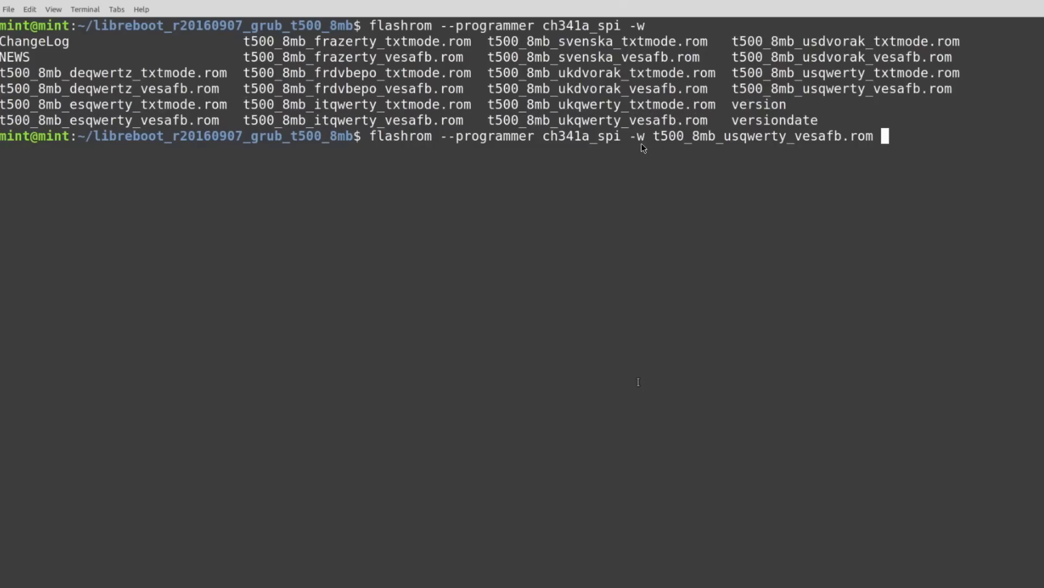
pyautogui.moveTo(729, 146)
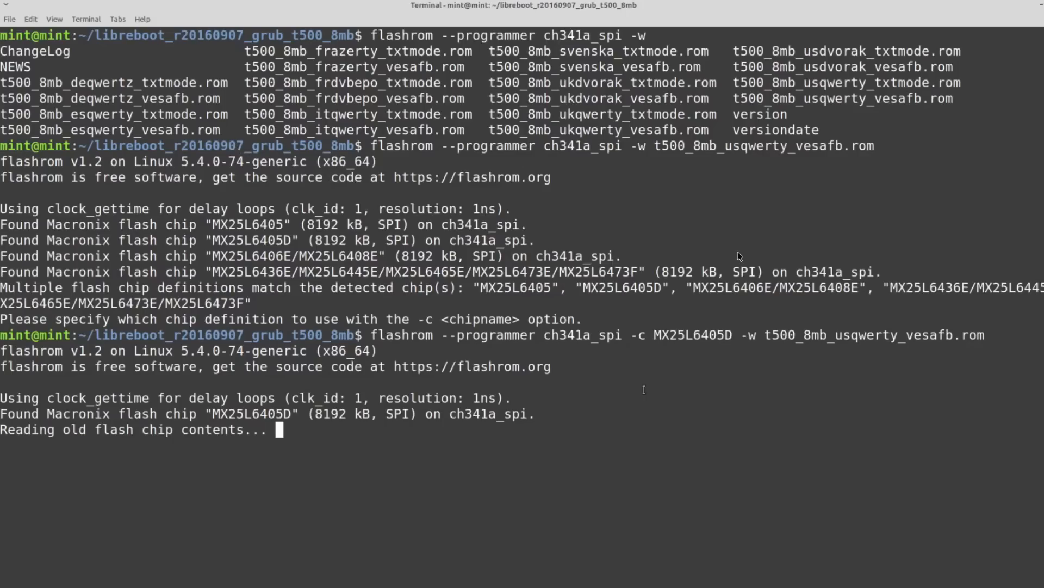
pyautogui.moveTo(742, 251)
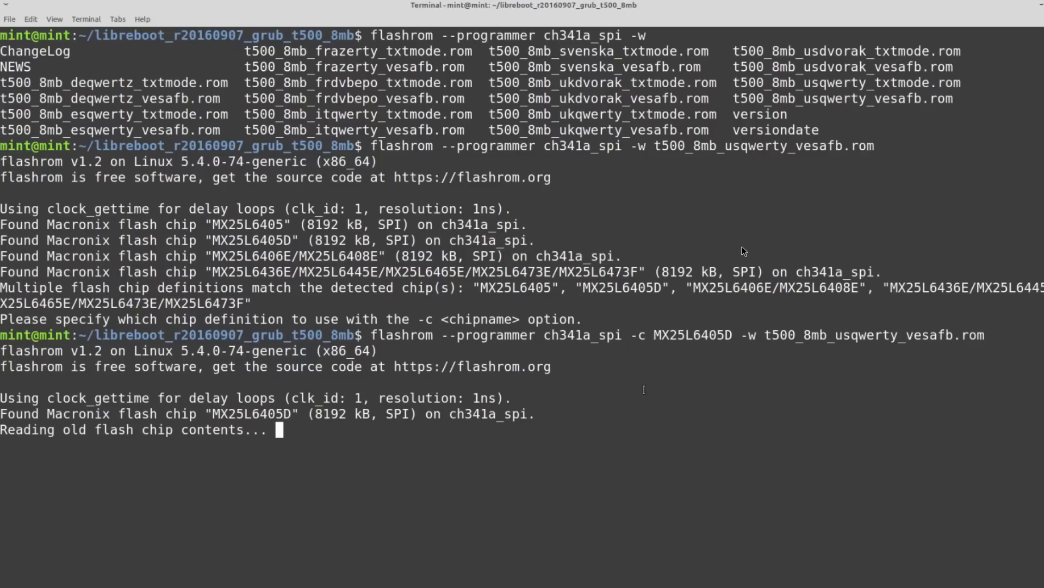
pyautogui.moveTo(520, 291)
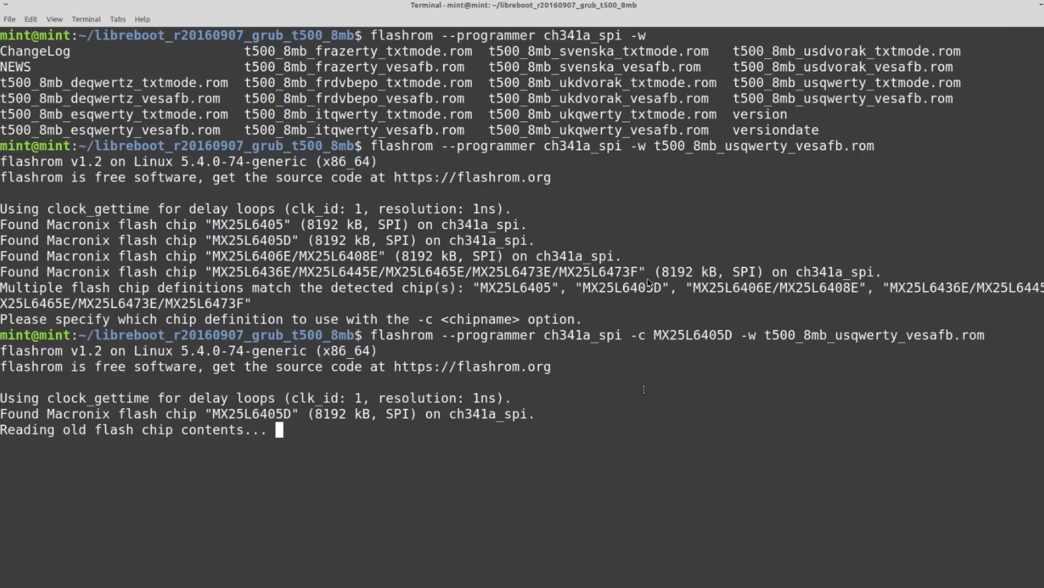
pyautogui.moveTo(243, 212)
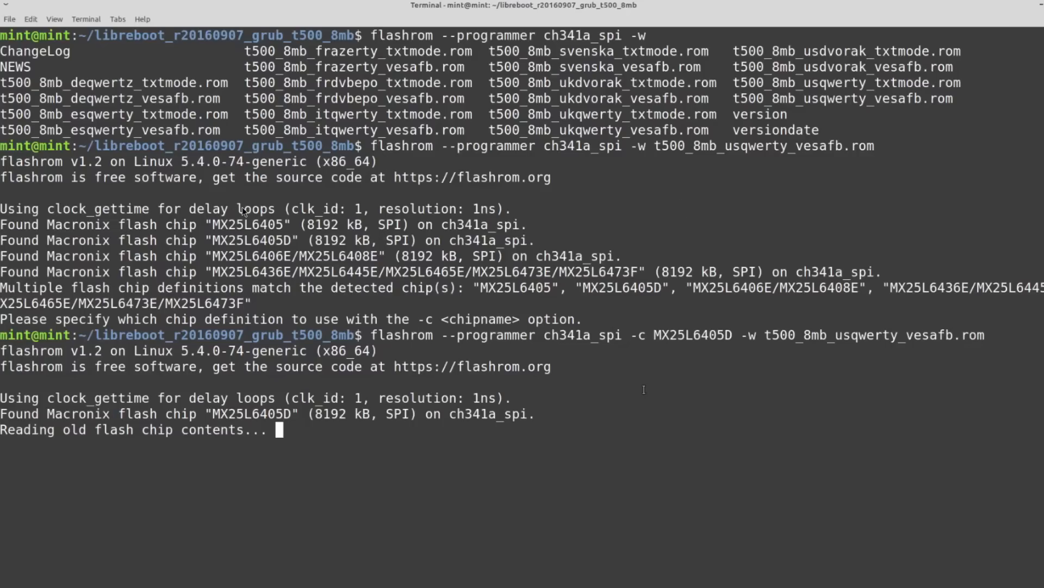
pyautogui.moveTo(606, 297)
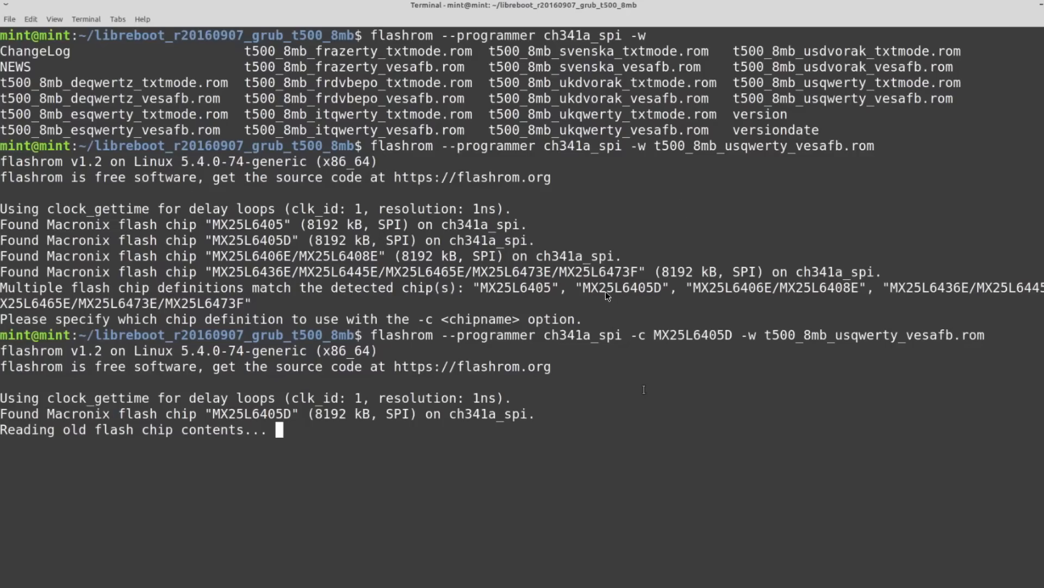
pyautogui.moveTo(613, 295)
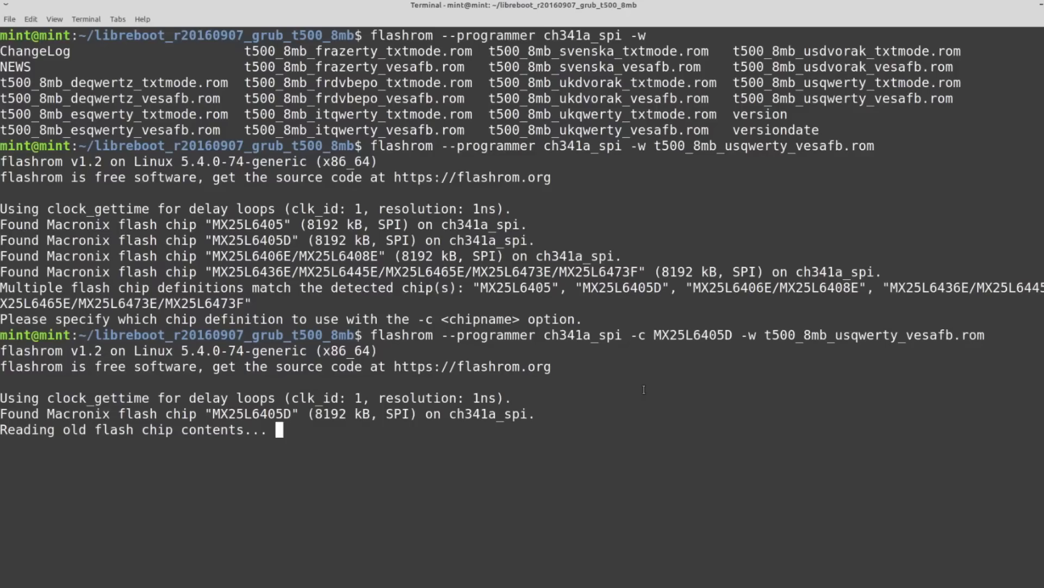
pyautogui.moveTo(618, 300)
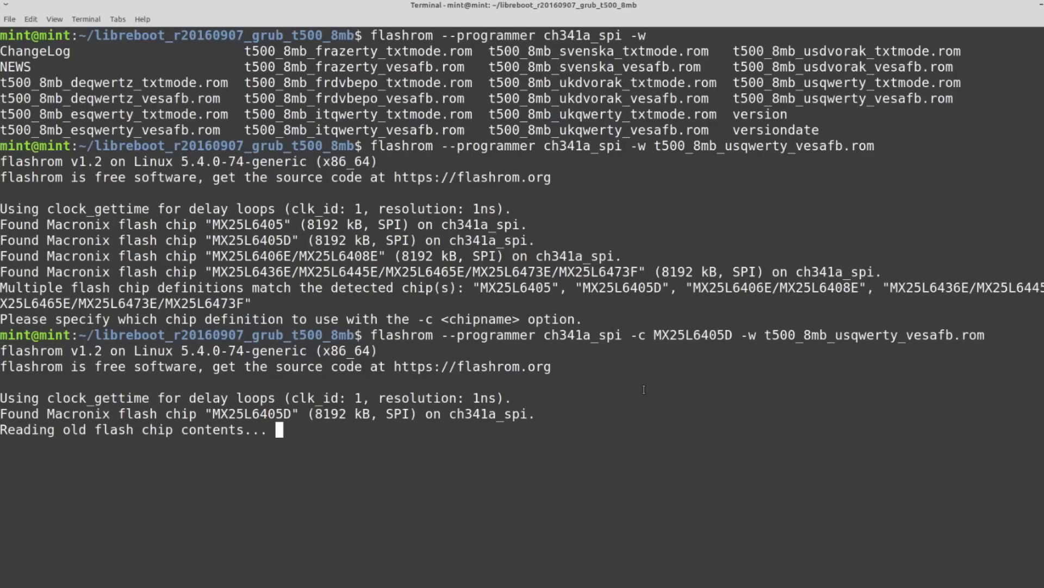
pyautogui.moveTo(625, 299)
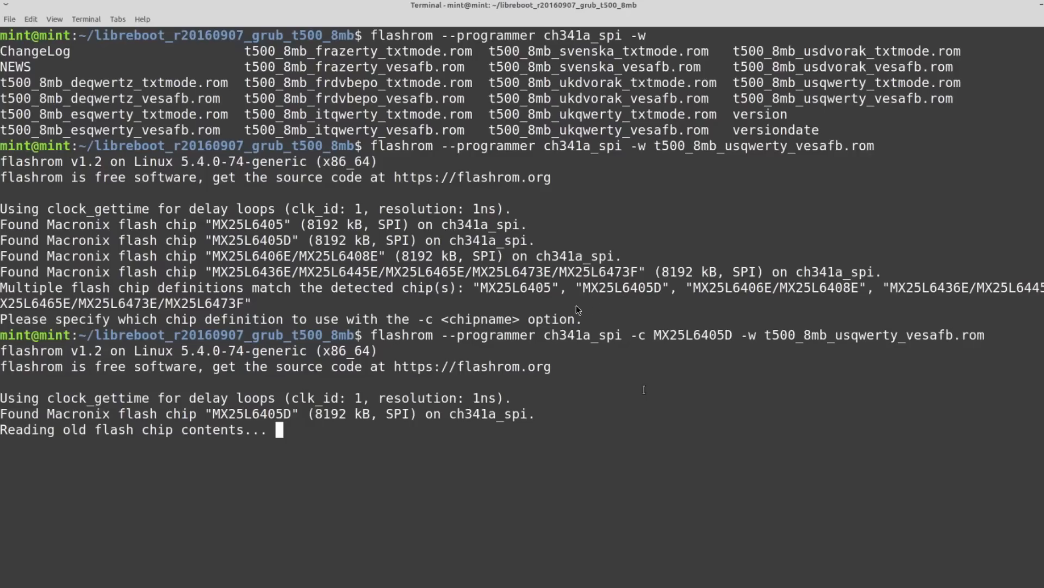
pyautogui.moveTo(441, 345)
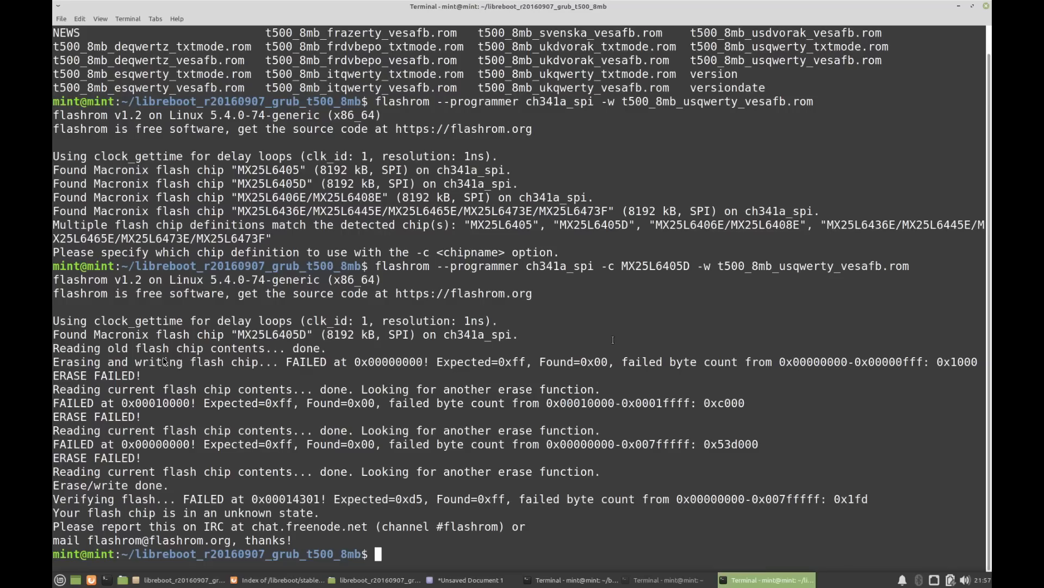
pyautogui.moveTo(136, 367)
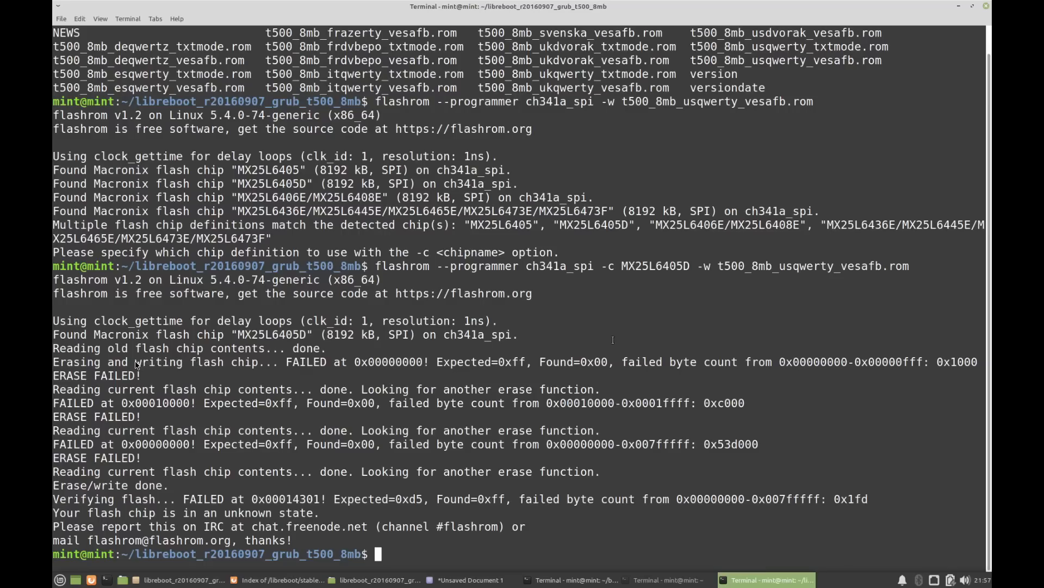
pyautogui.moveTo(142, 373)
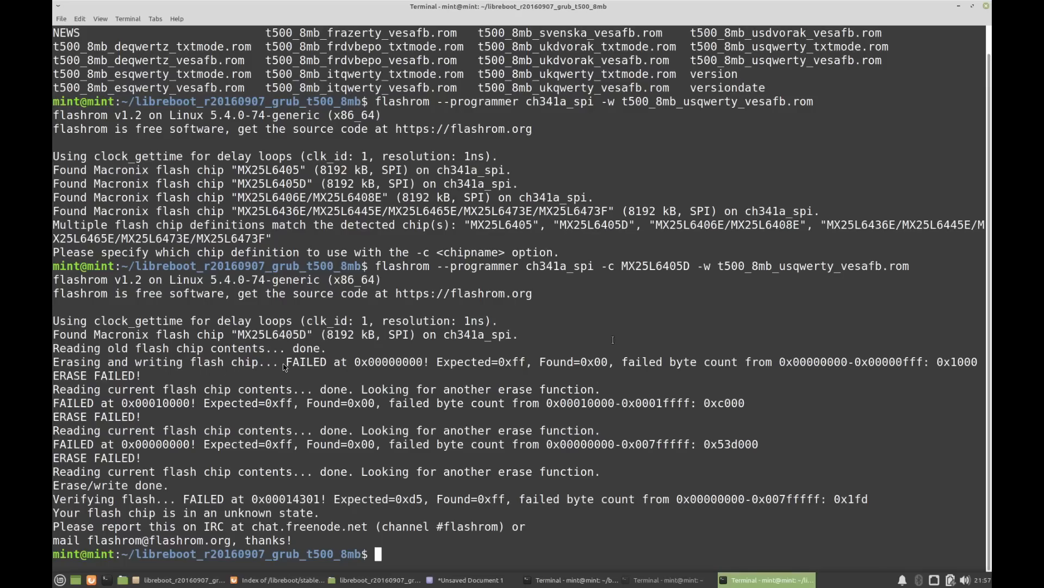
pyautogui.moveTo(420, 375)
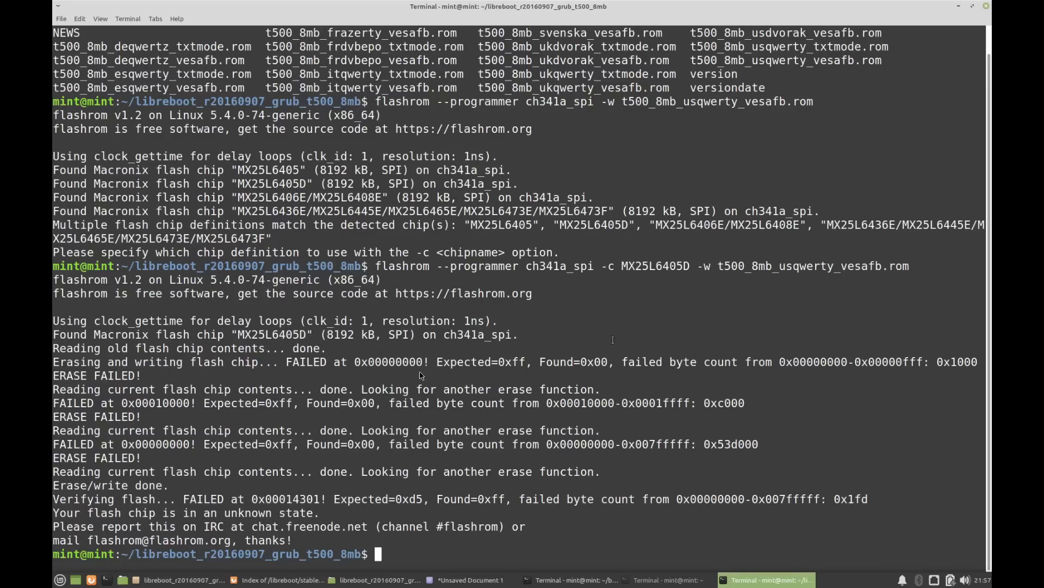
pyautogui.moveTo(223, 398)
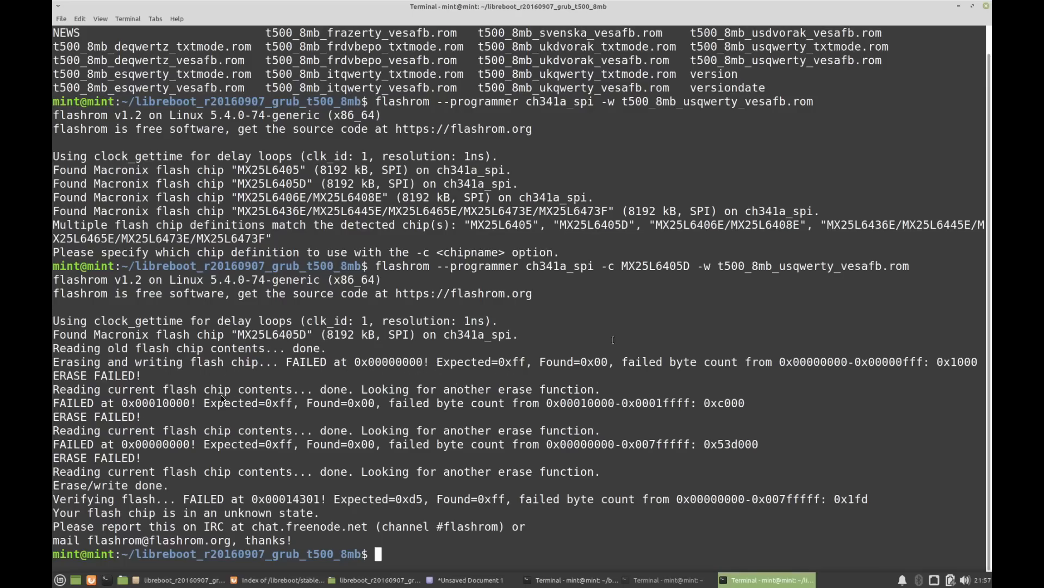
pyautogui.moveTo(270, 462)
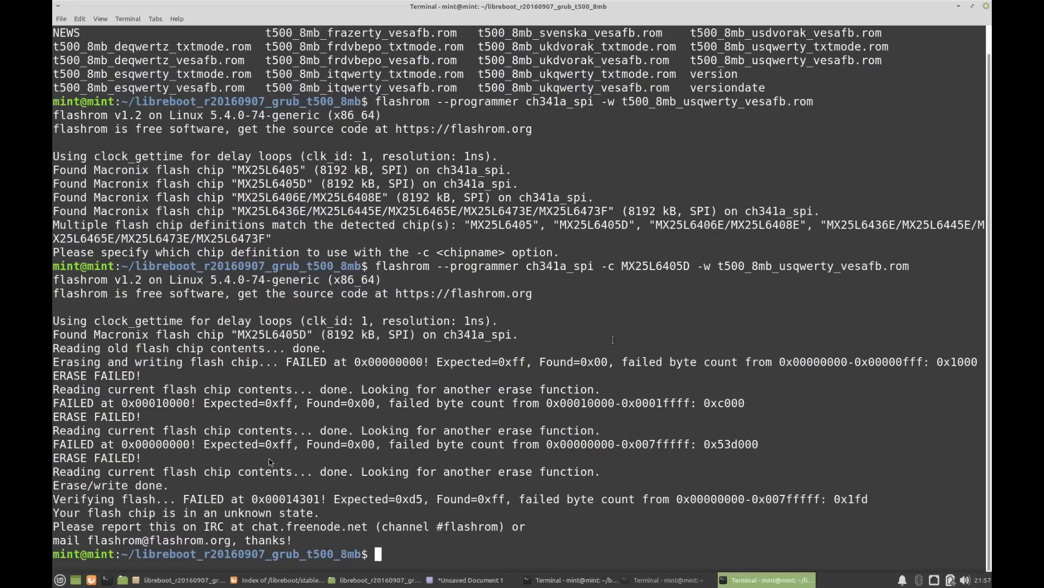
pyautogui.moveTo(562, 446)
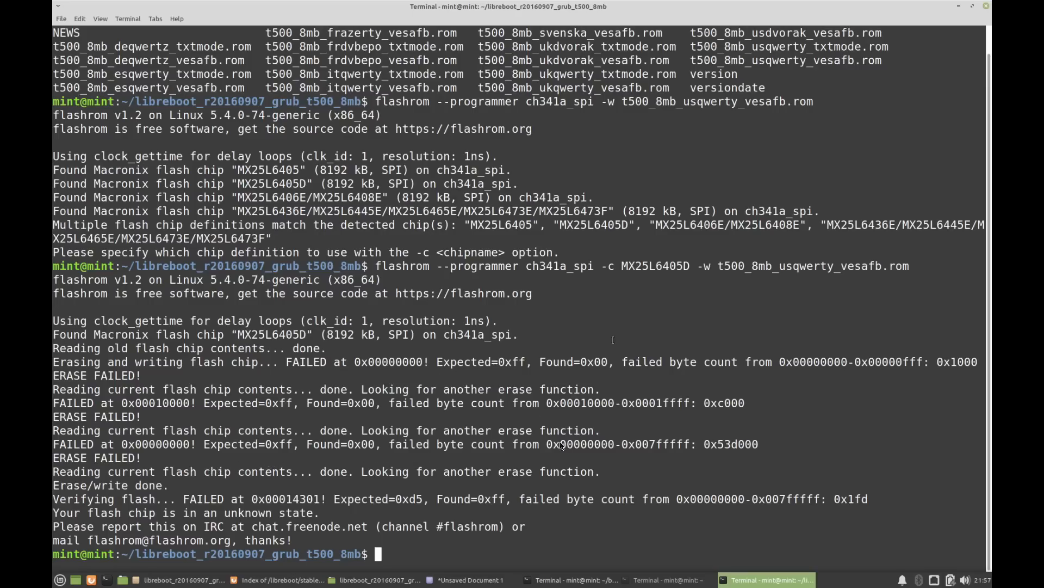
pyautogui.moveTo(365, 506)
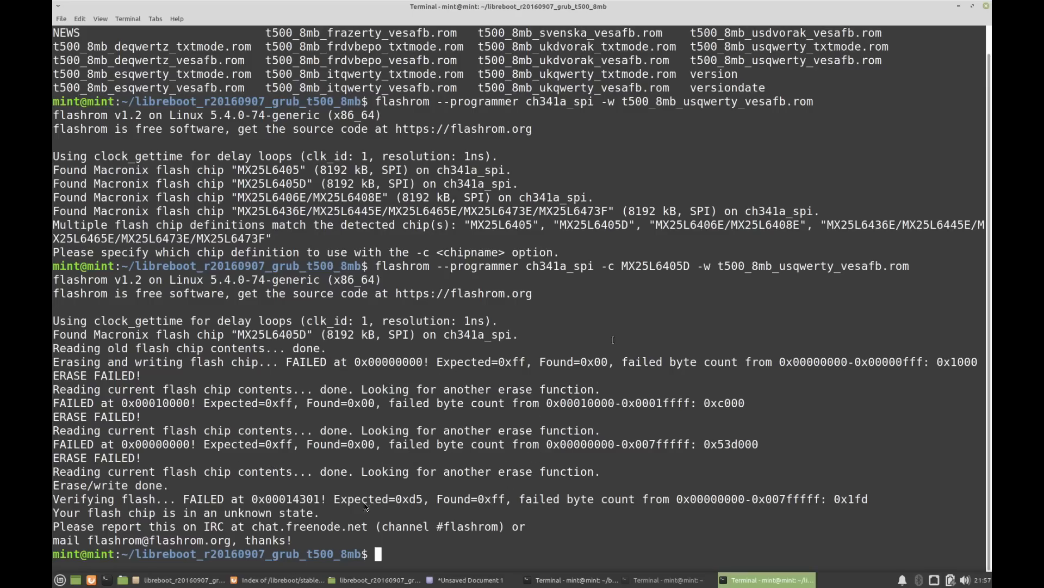
pyautogui.moveTo(394, 553)
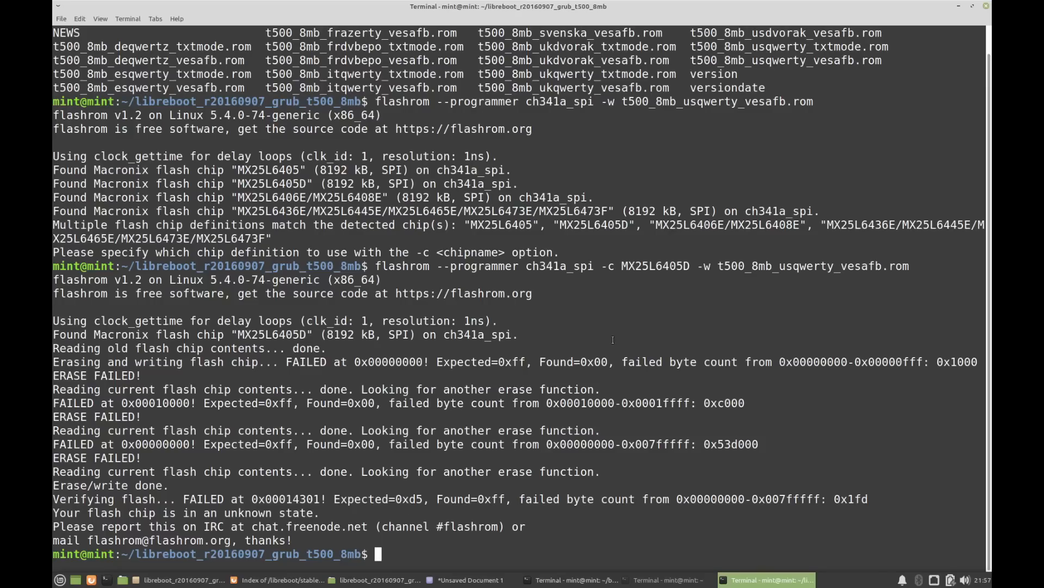
pyautogui.moveTo(474, 420)
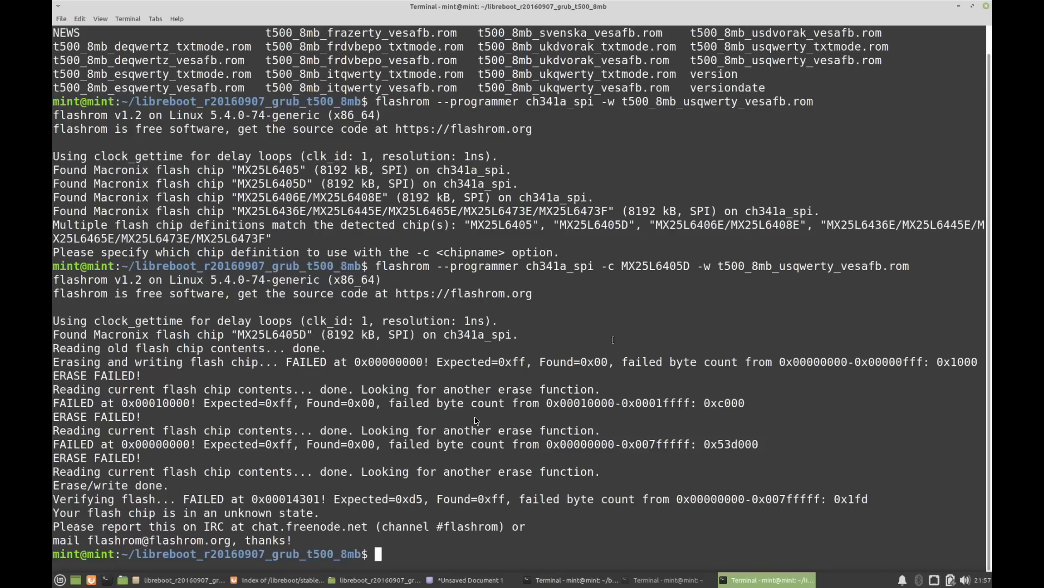
pyautogui.moveTo(466, 419)
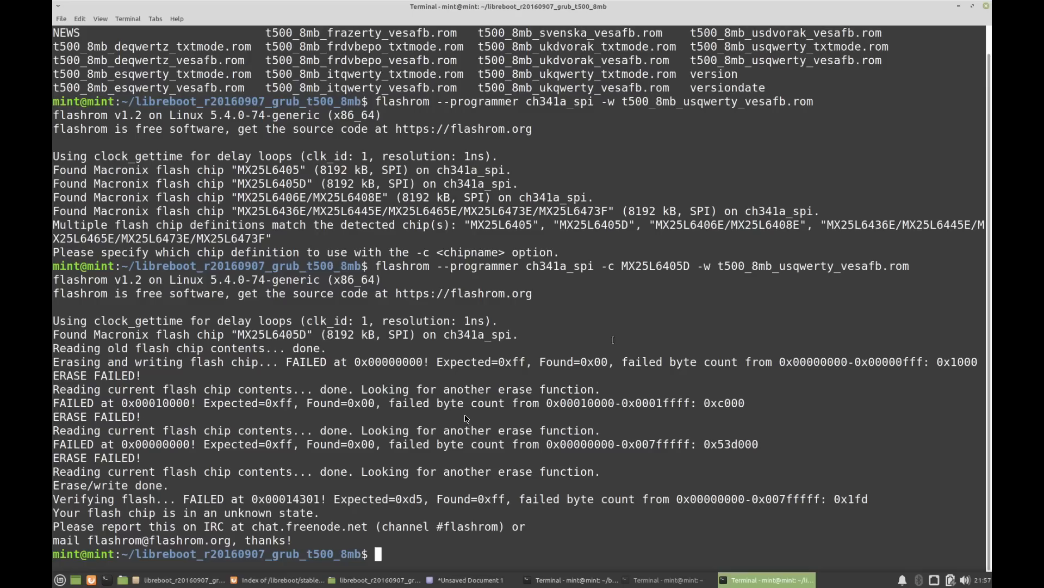
pyautogui.moveTo(293, 424)
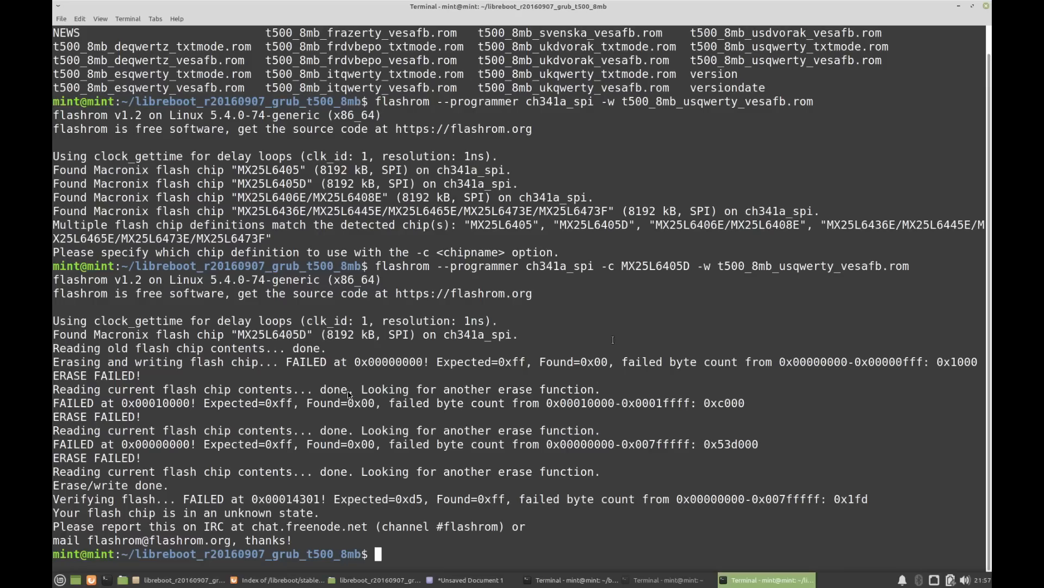
pyautogui.moveTo(433, 261)
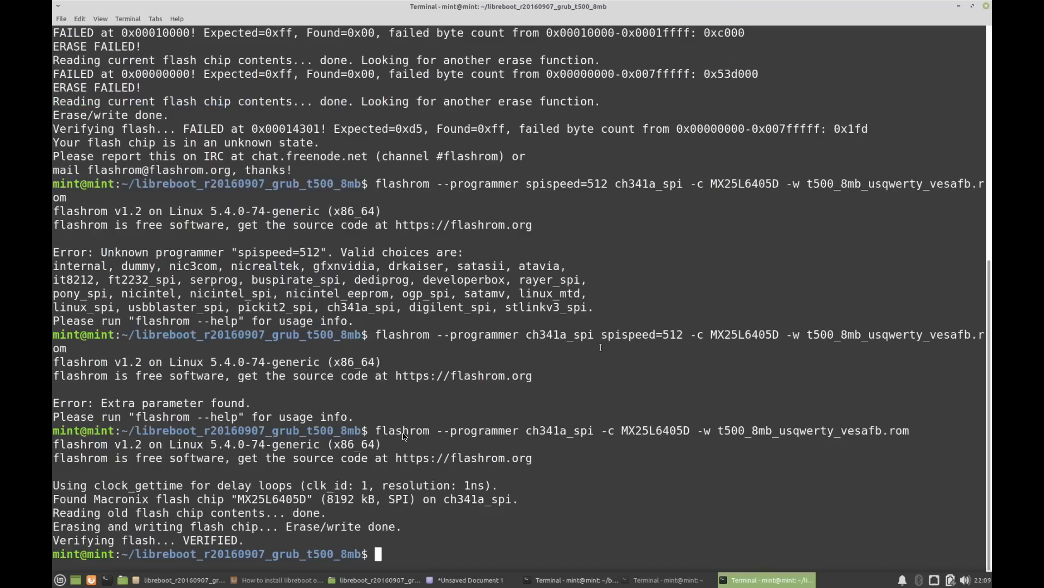
pyautogui.moveTo(613, 443)
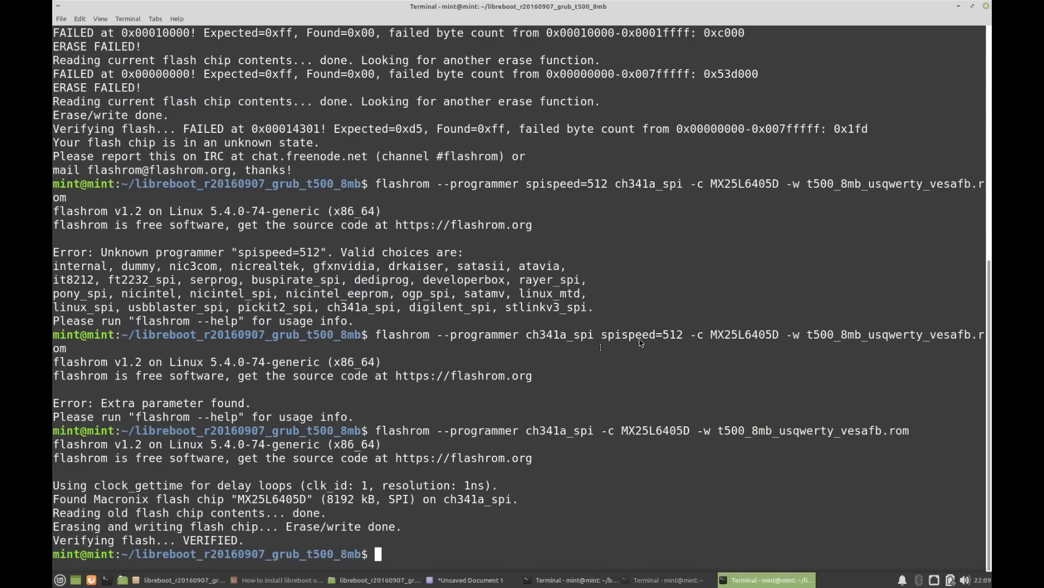
pyautogui.moveTo(626, 336)
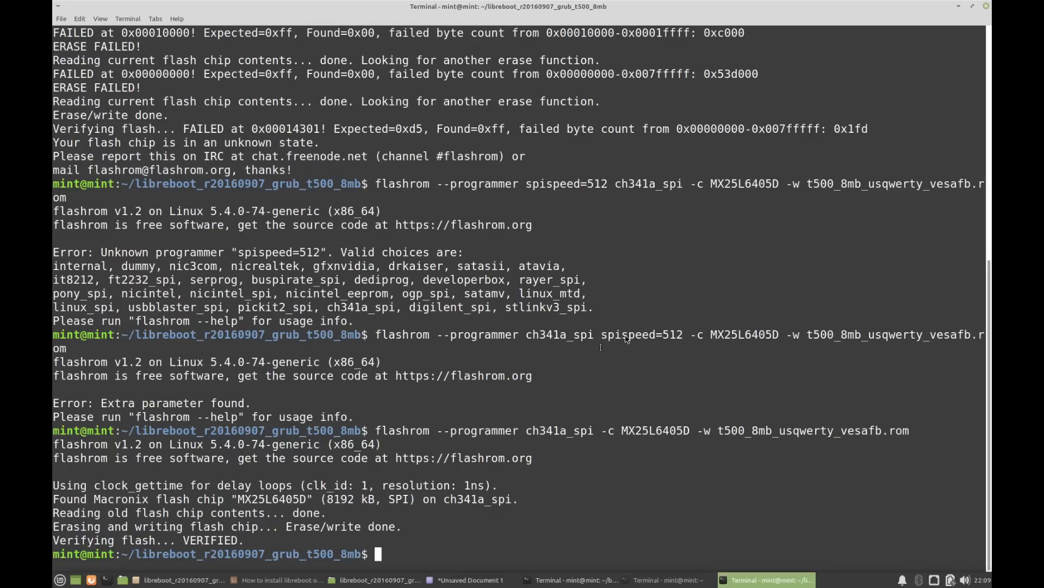
pyautogui.moveTo(573, 178)
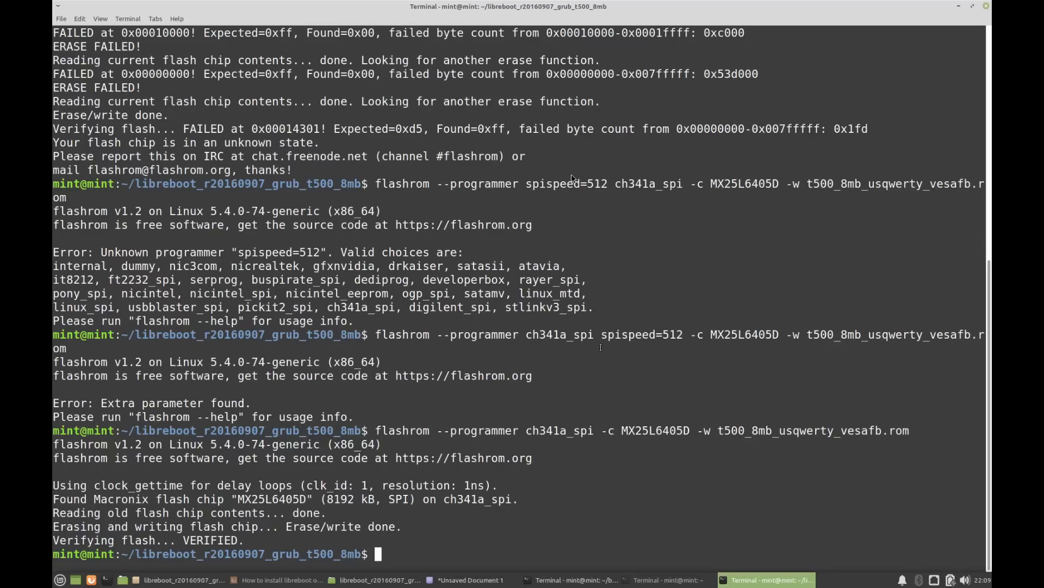
pyautogui.moveTo(586, 190)
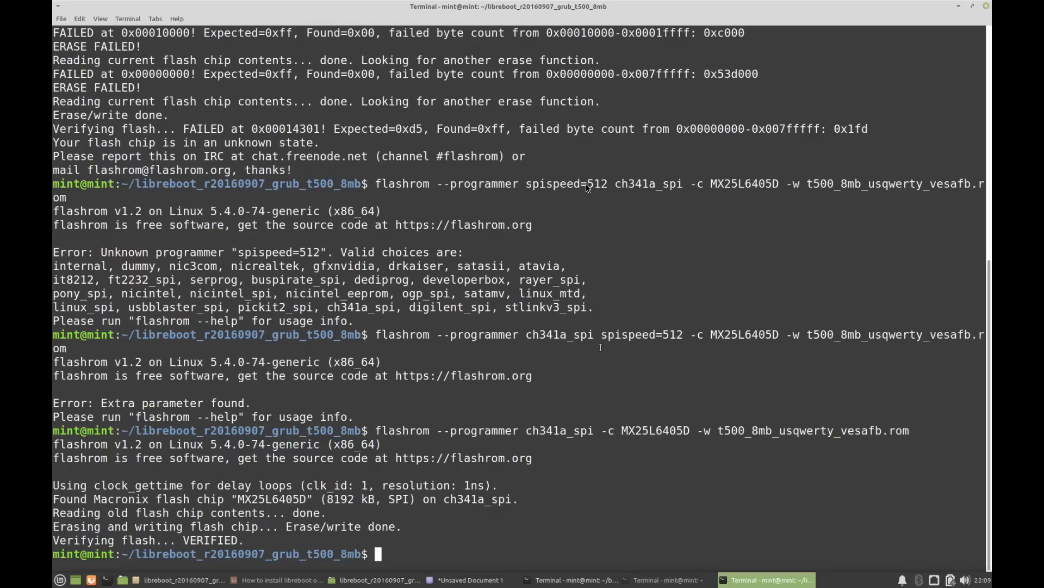
pyautogui.moveTo(631, 353)
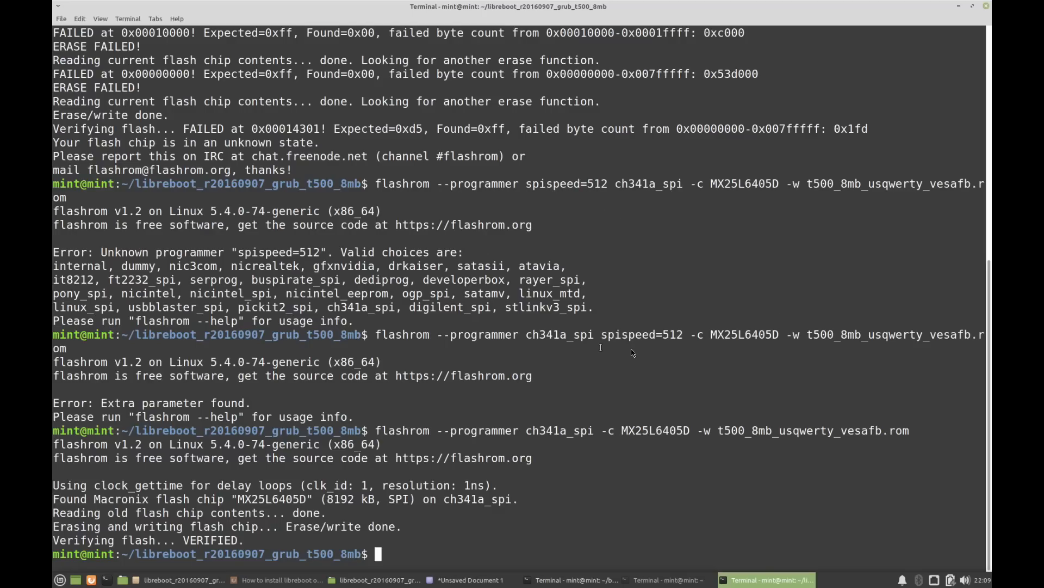
pyautogui.moveTo(573, 341)
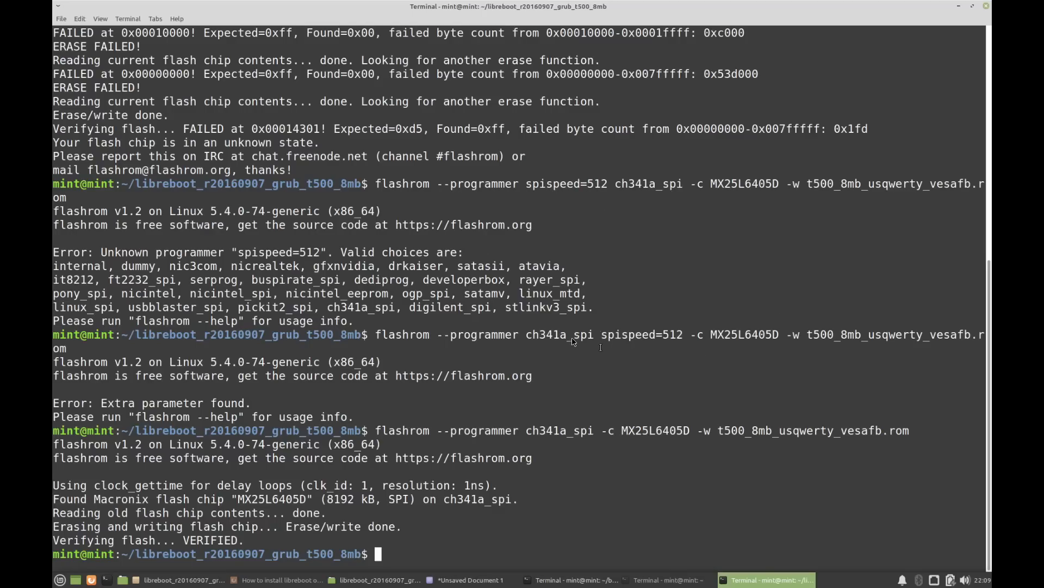
pyautogui.moveTo(632, 369)
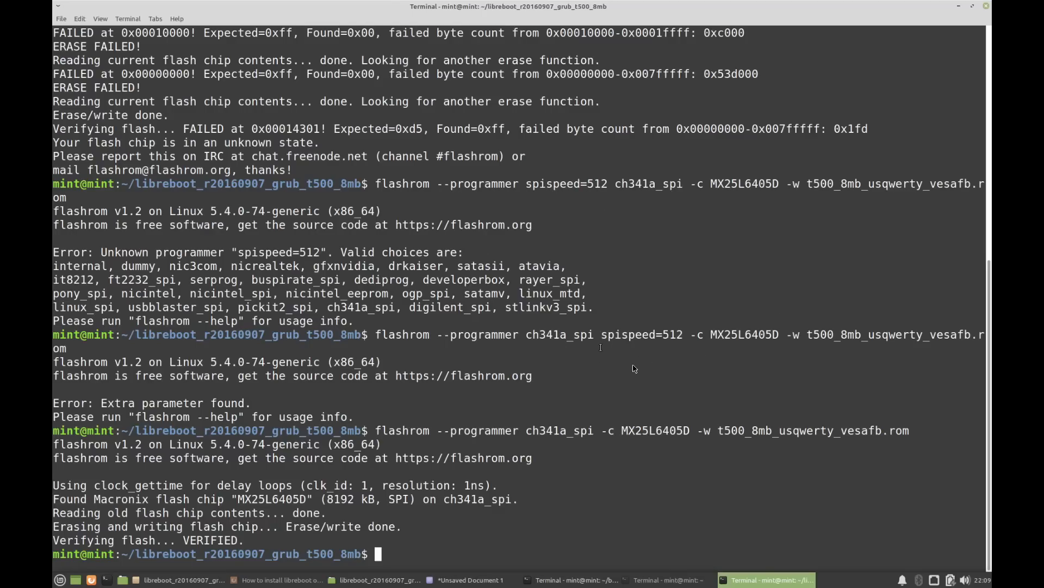
pyautogui.moveTo(638, 348)
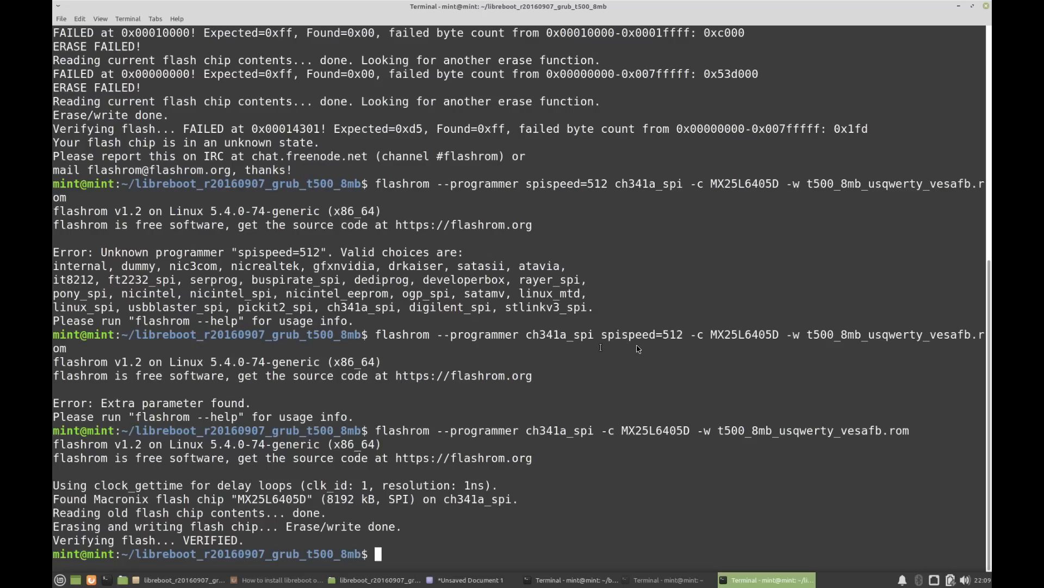